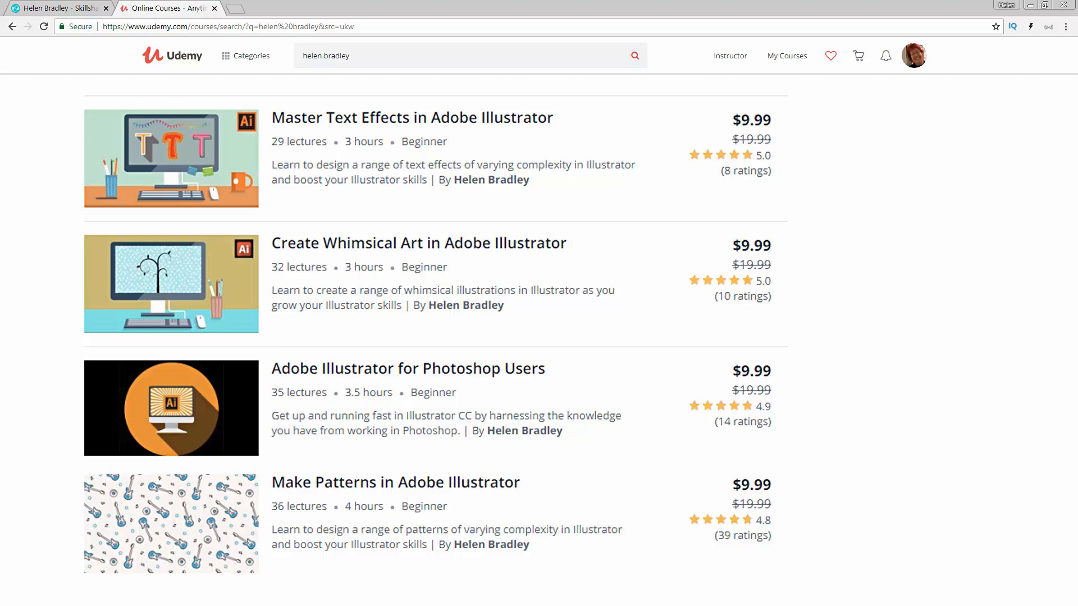
# Step: Leave the Skillshare profile and return to the 'Autumn in the North West' Illustrator document
pyautogui.click(58, 8)
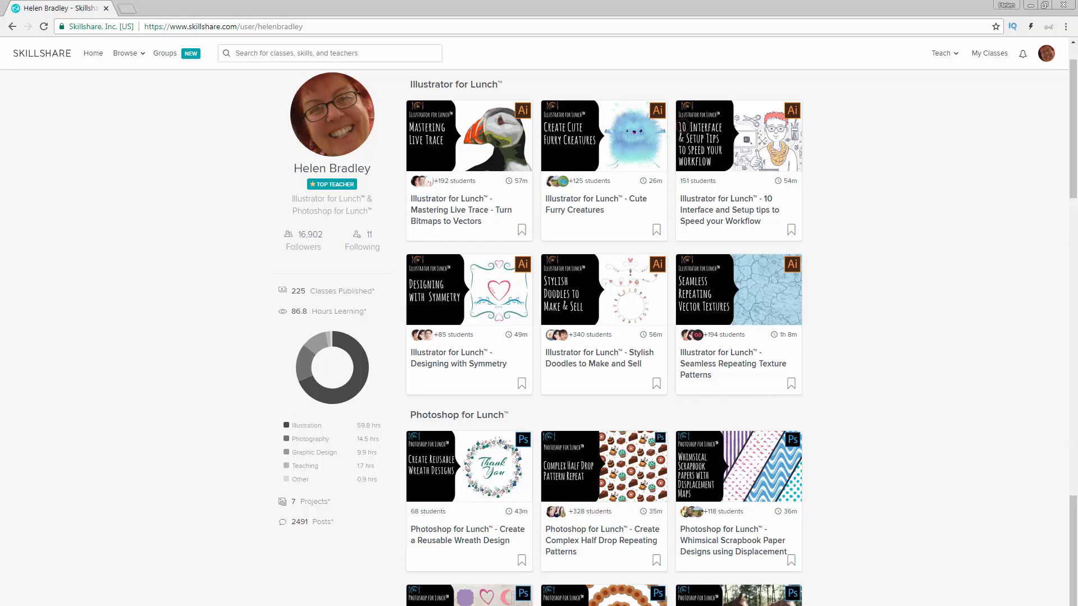
pyautogui.click(501, 595)
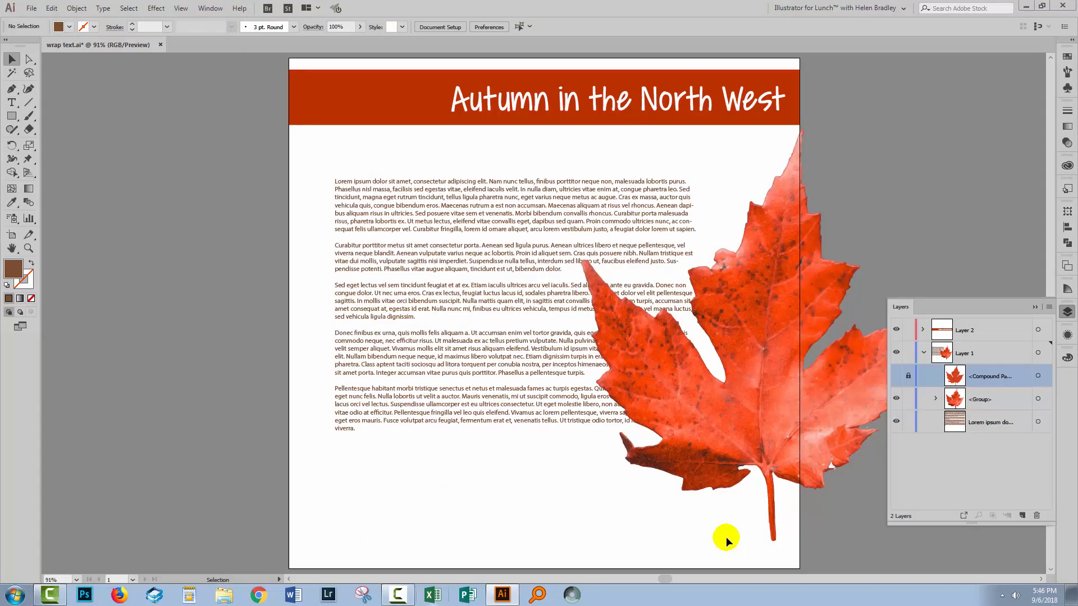
pyautogui.moveTo(803, 311)
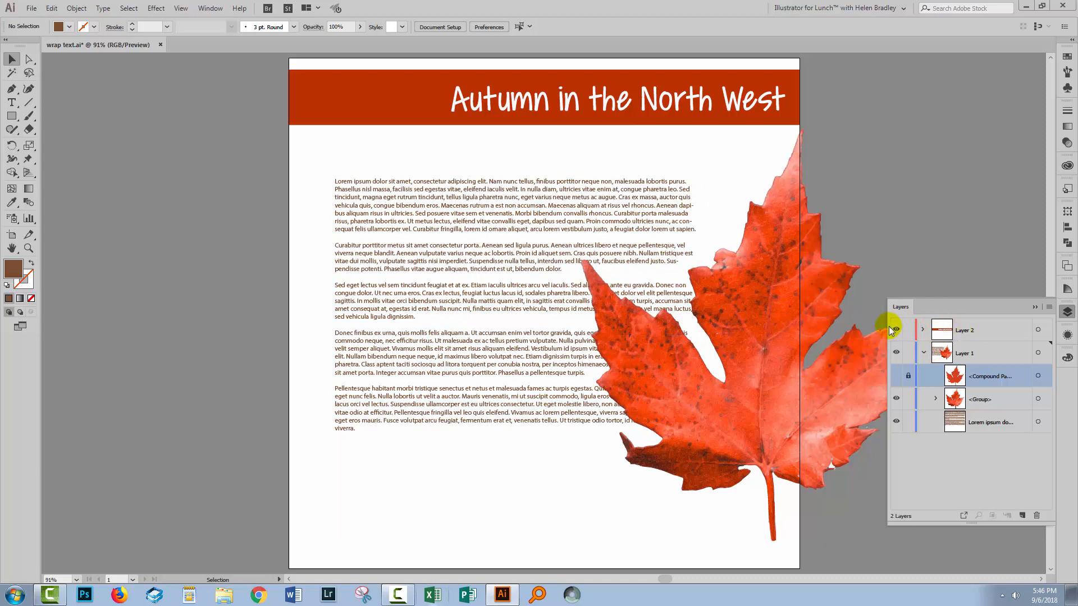
# Step: Unlock the maple leaf's <Compound Path> in the Layers panel so it can be edited
pyautogui.click(896, 330)
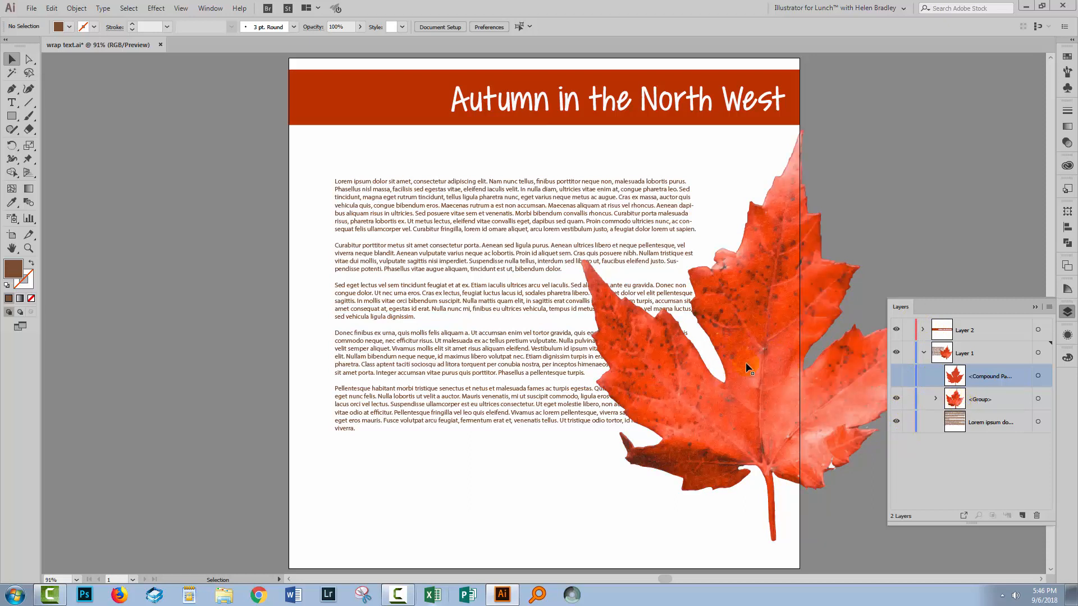
pyautogui.moveTo(739, 435)
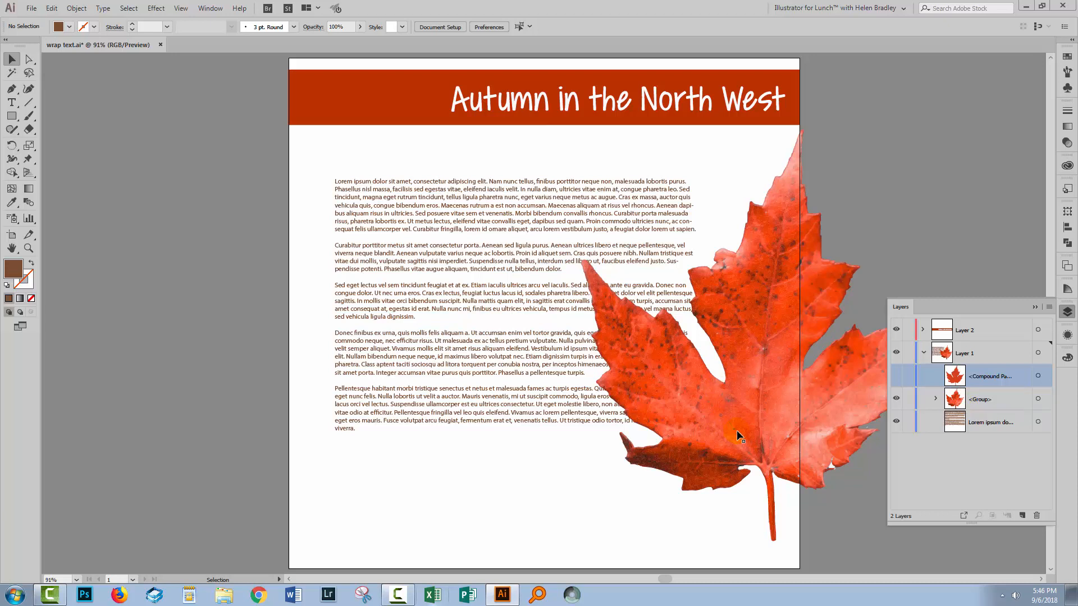
pyautogui.moveTo(732, 440)
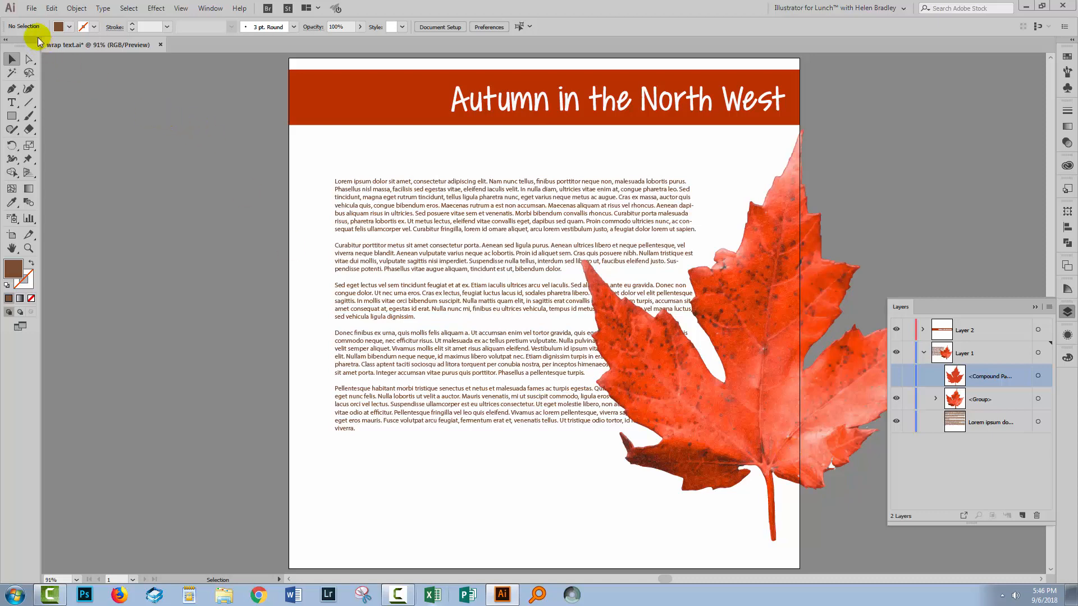
pyautogui.click(31, 7)
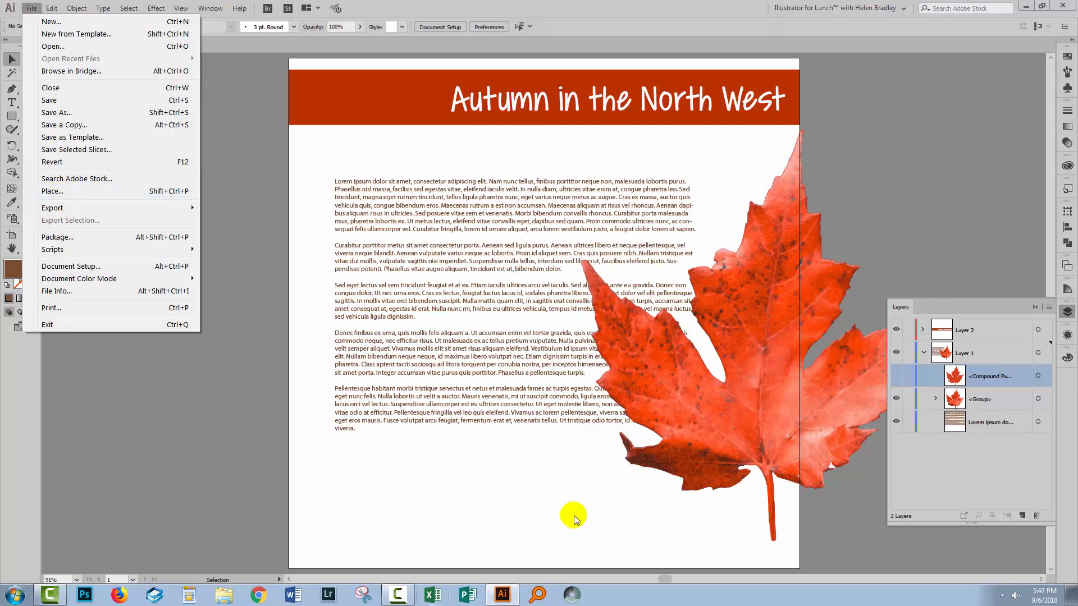
pyautogui.moveTo(375, 479)
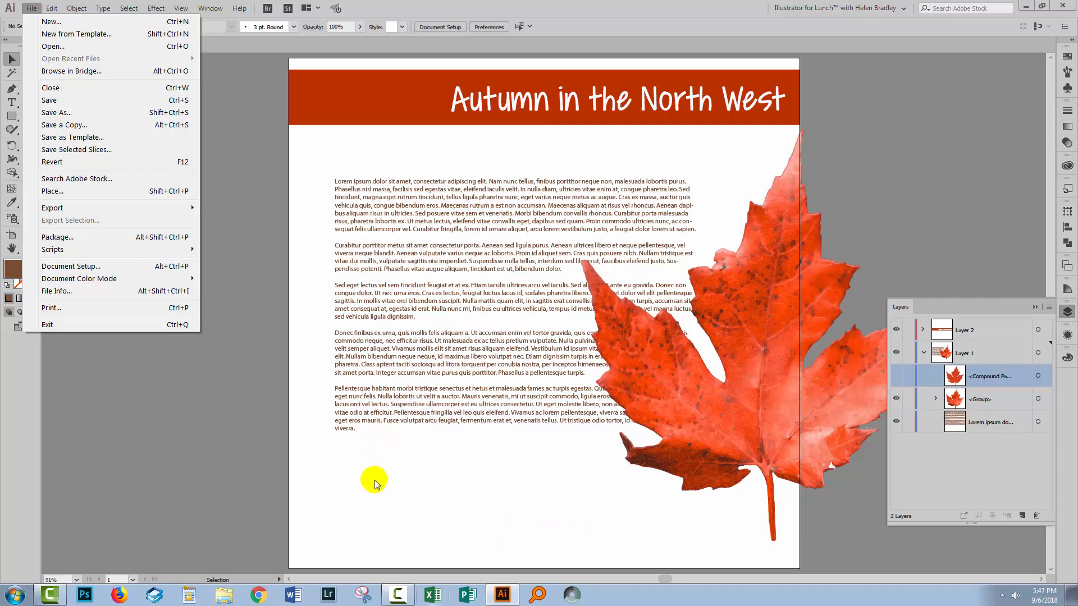
pyautogui.click(648, 411)
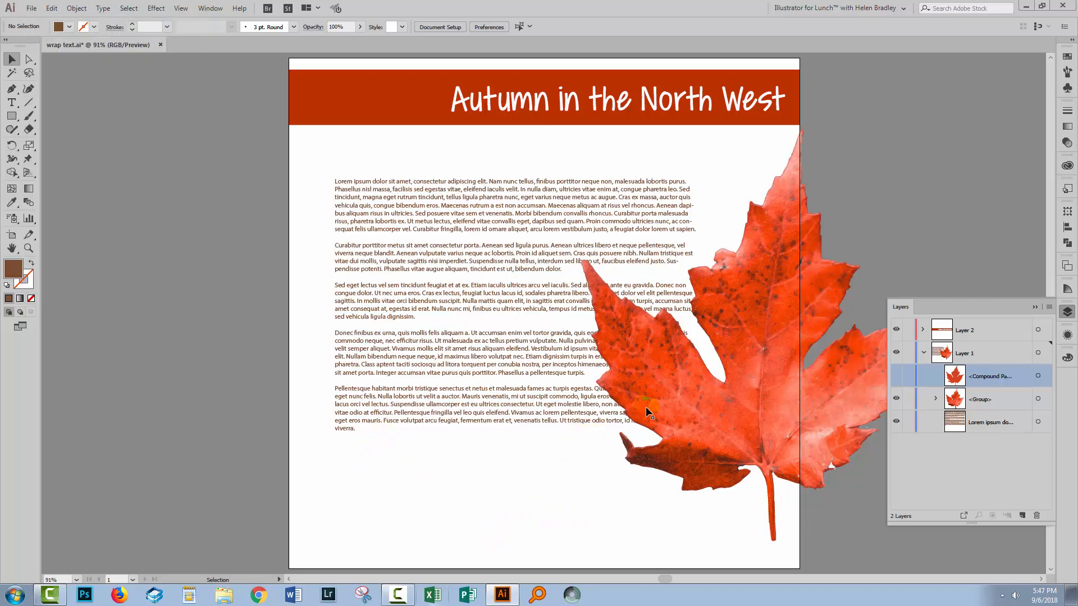
pyautogui.moveTo(700, 457)
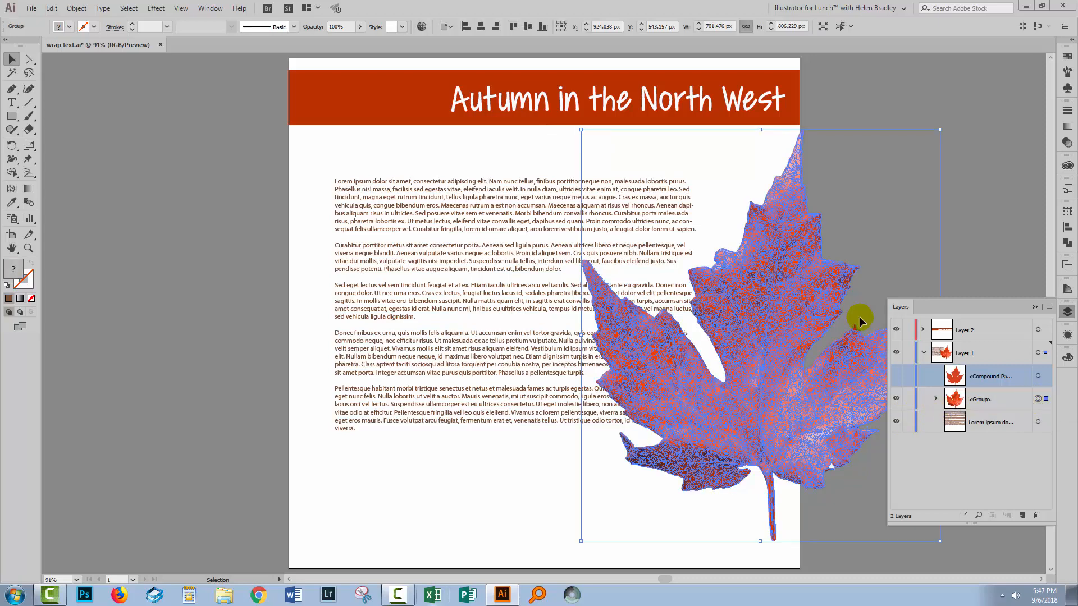
pyautogui.moveTo(677, 503)
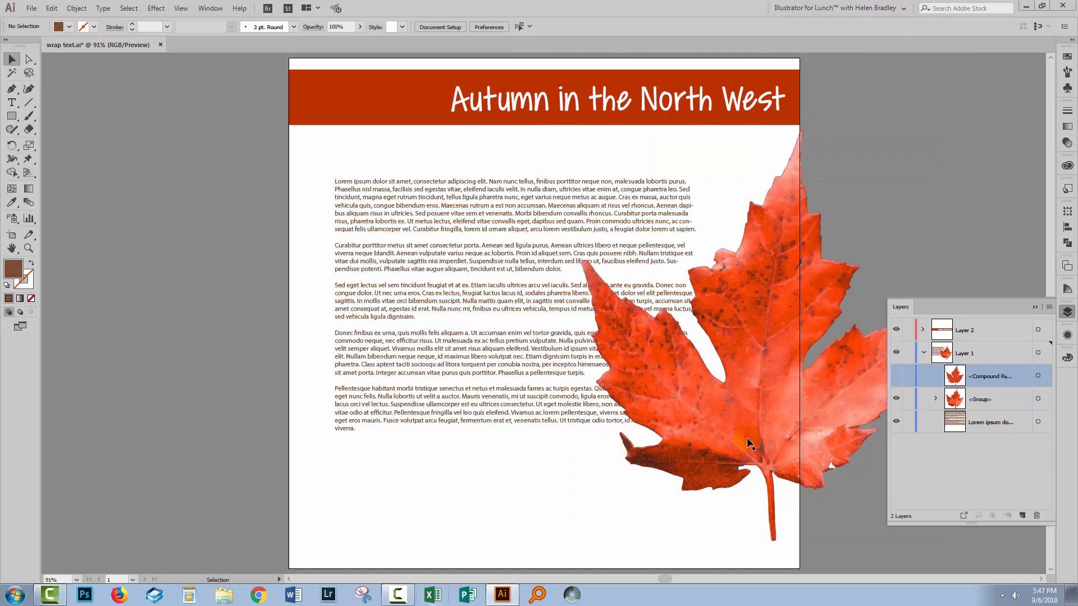
pyautogui.moveTo(729, 434)
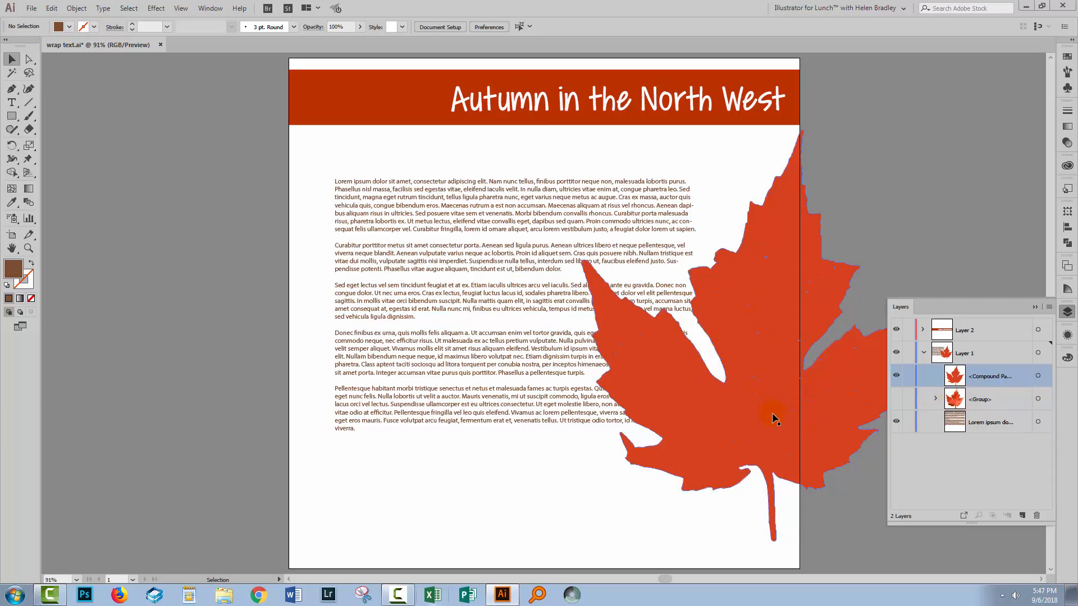
pyautogui.moveTo(828, 443)
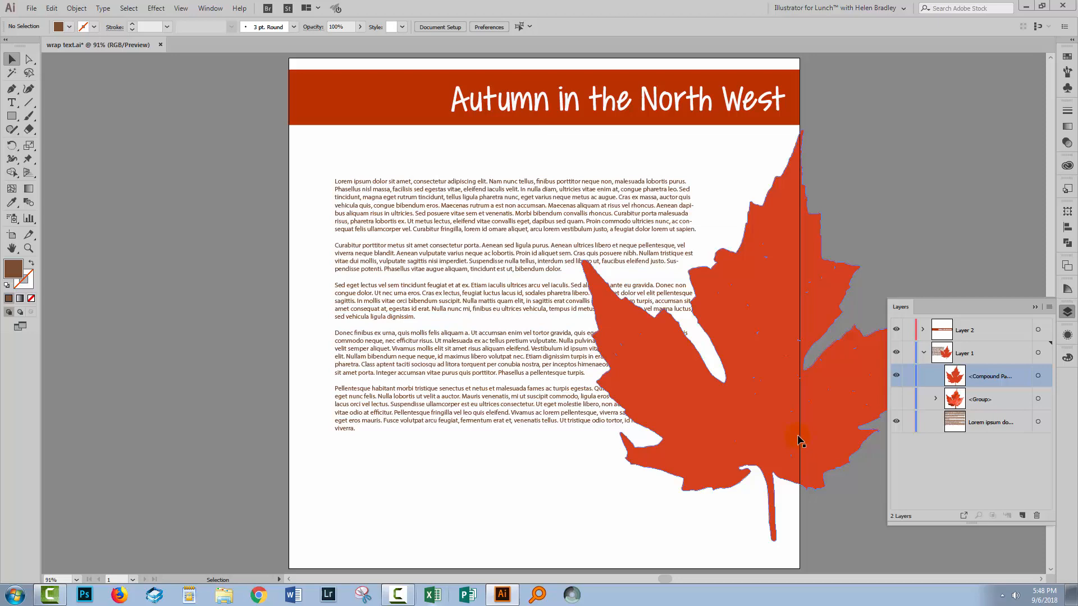
pyautogui.moveTo(638, 377)
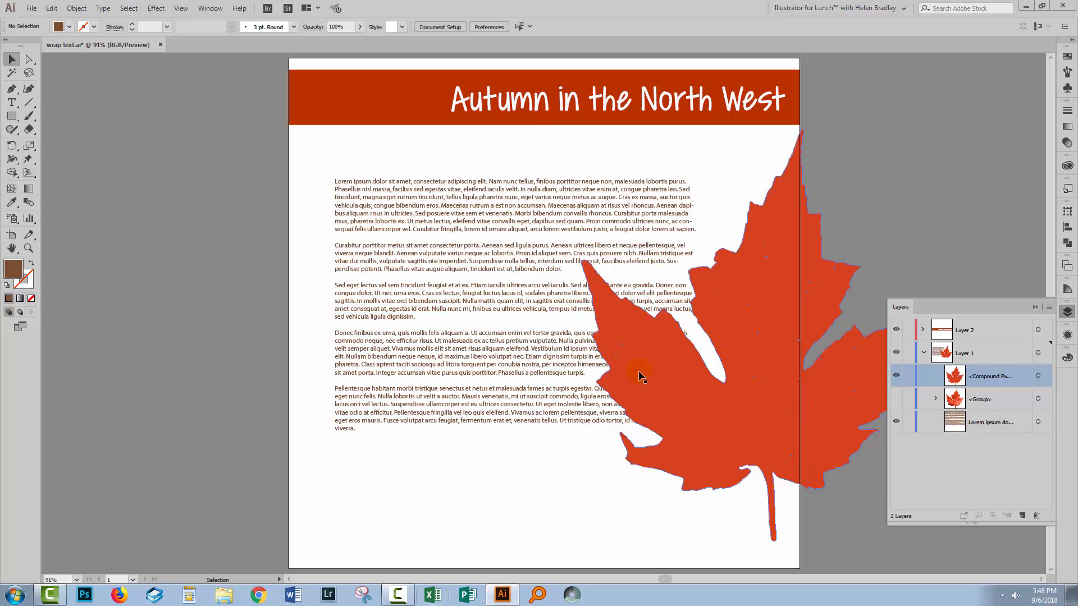
pyautogui.moveTo(690, 375)
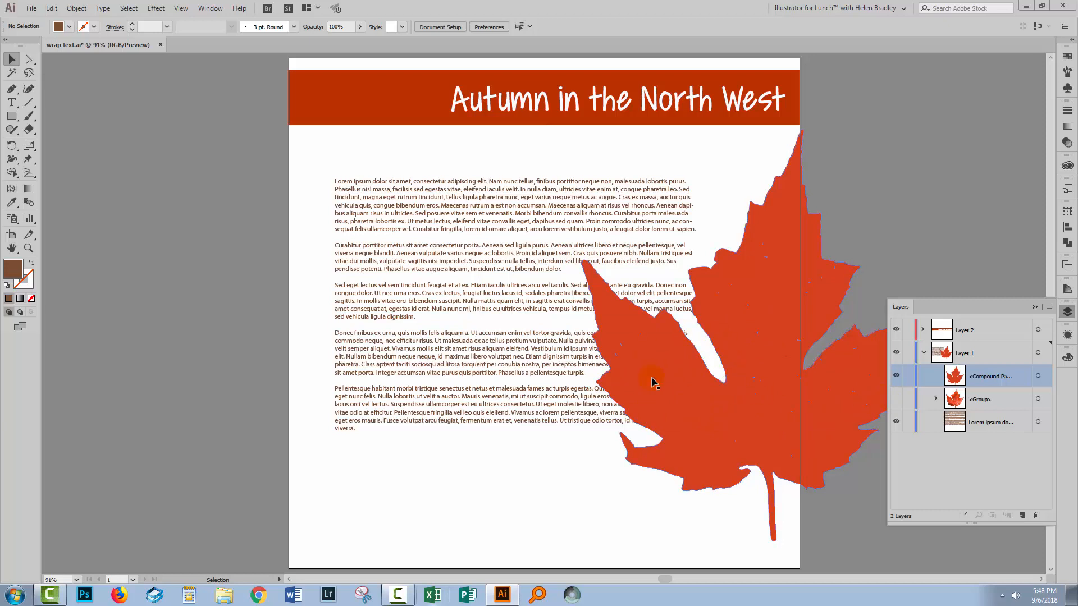
pyautogui.moveTo(718, 417)
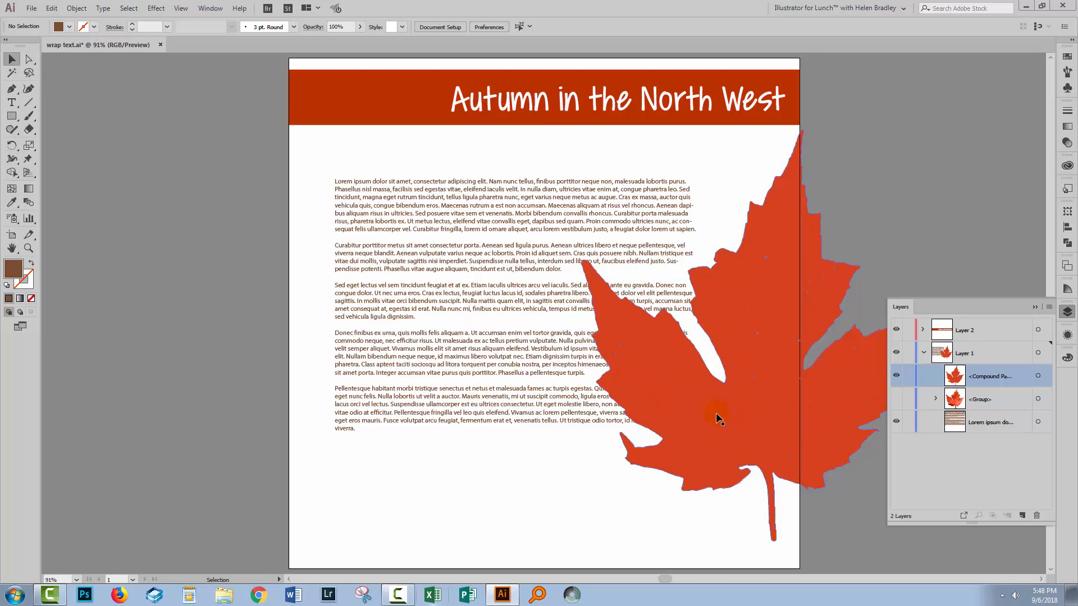
pyautogui.moveTo(674, 389)
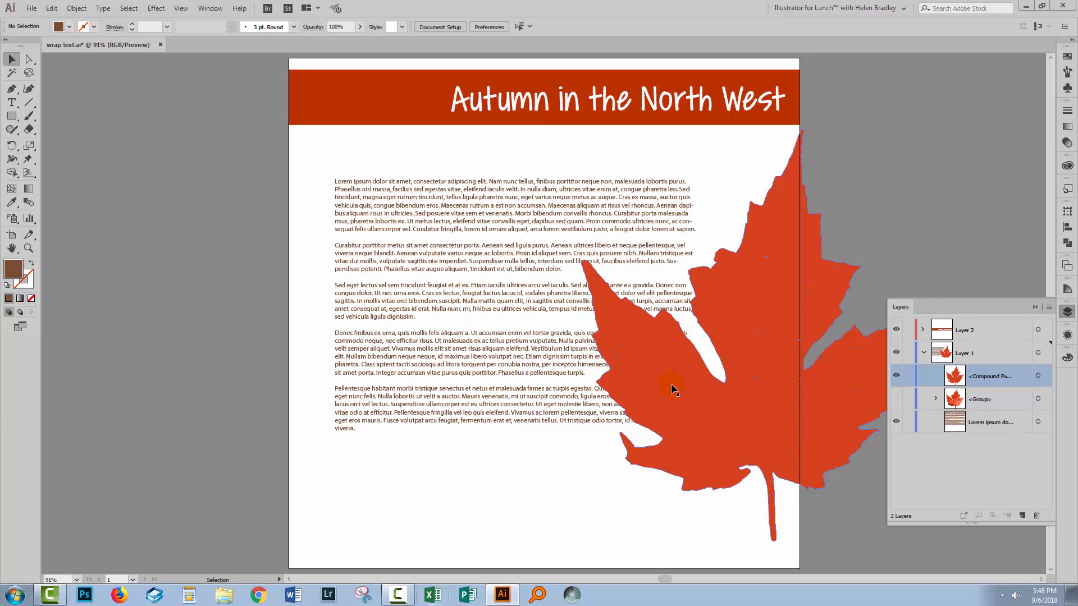
pyautogui.moveTo(665, 400)
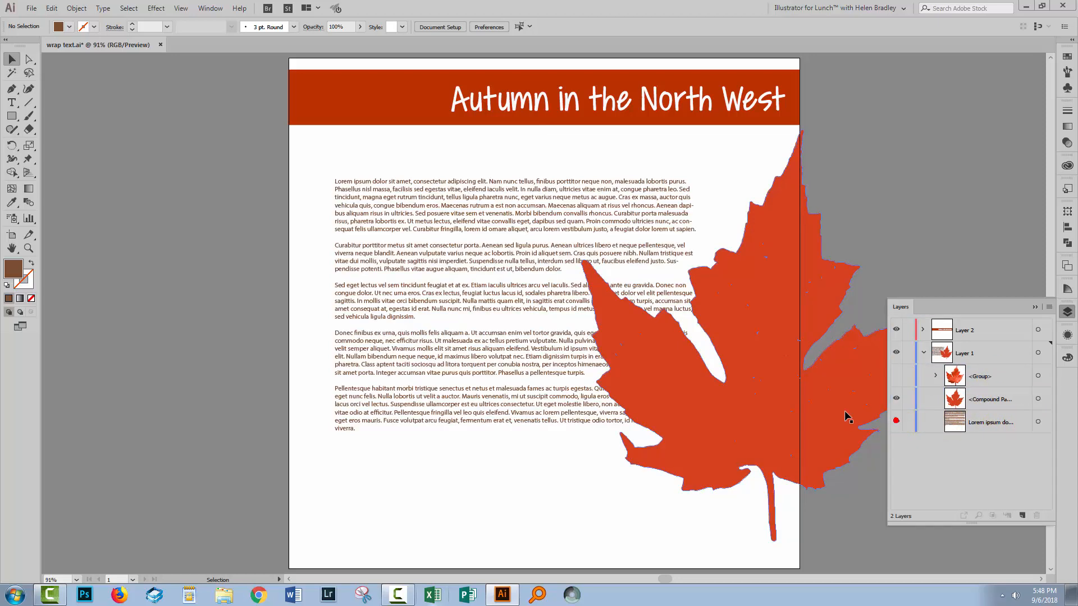
# Step: Draw an empty text frame off the page, then enlarge the body text frame so paragraphs reflow
pyautogui.click(11, 103)
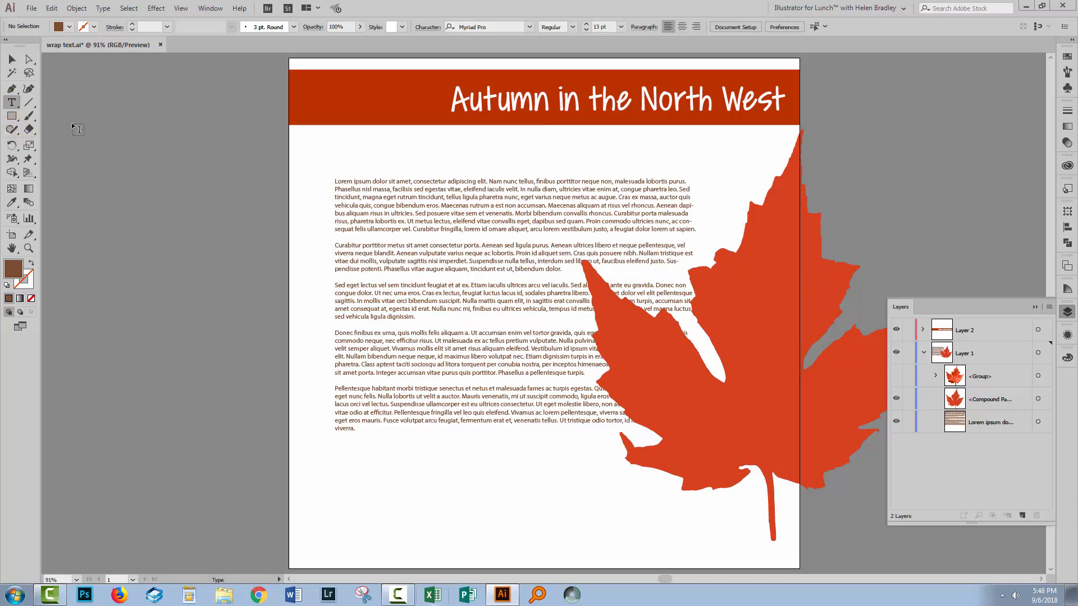
pyautogui.moveTo(72, 123); pyautogui.dragTo(268, 305)
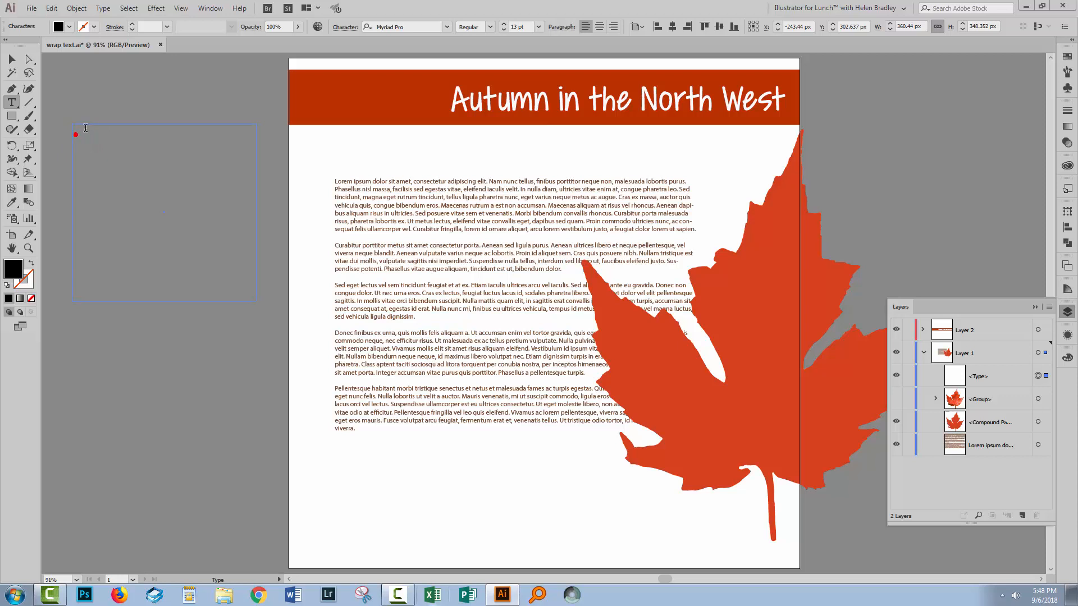
pyautogui.click(12, 59)
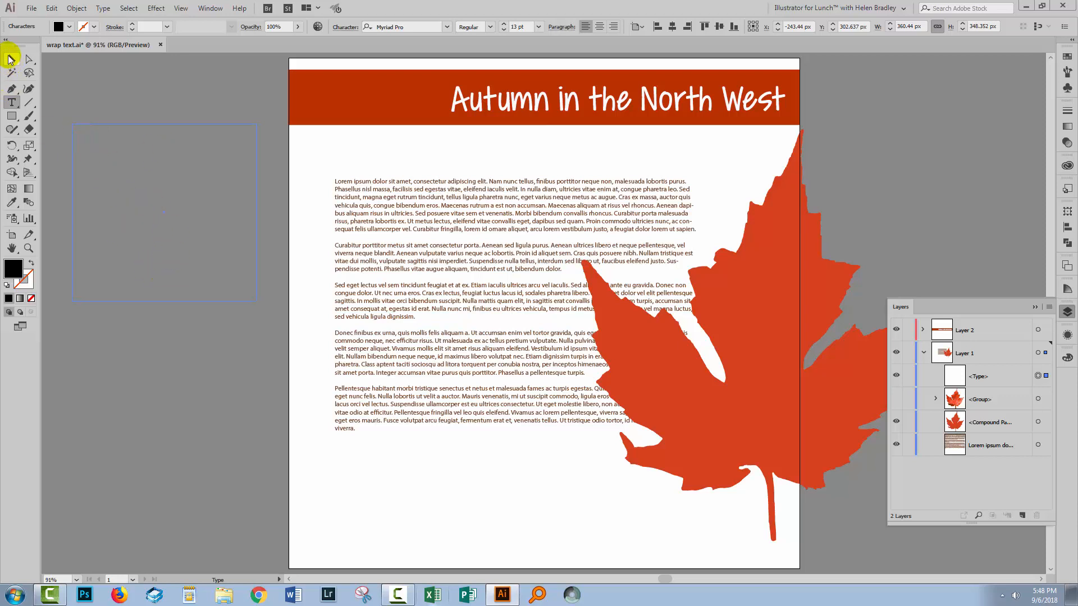
pyautogui.click(137, 158)
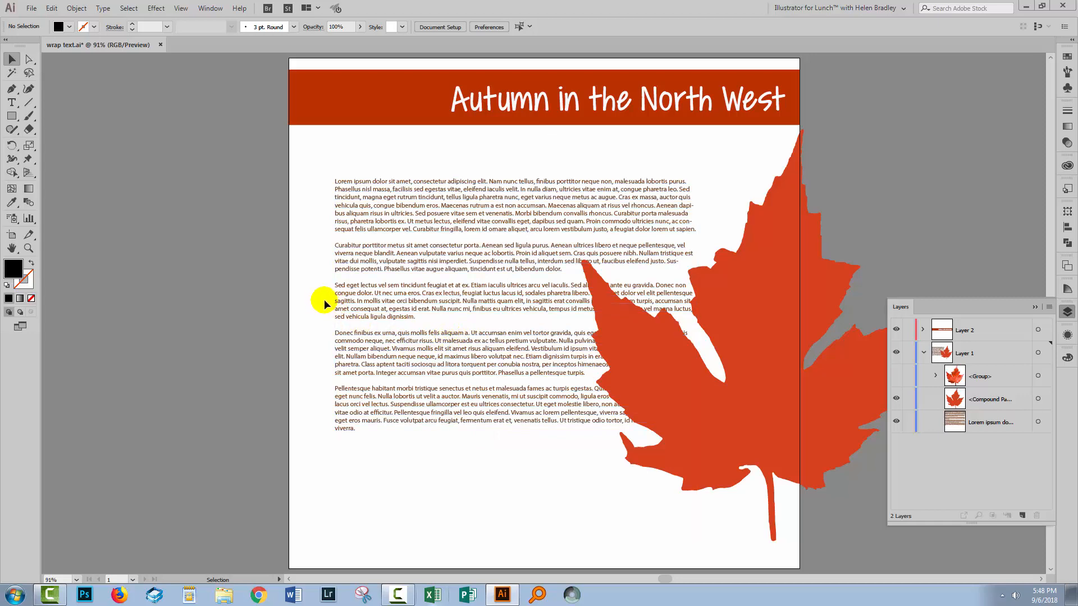
pyautogui.moveTo(313, 289)
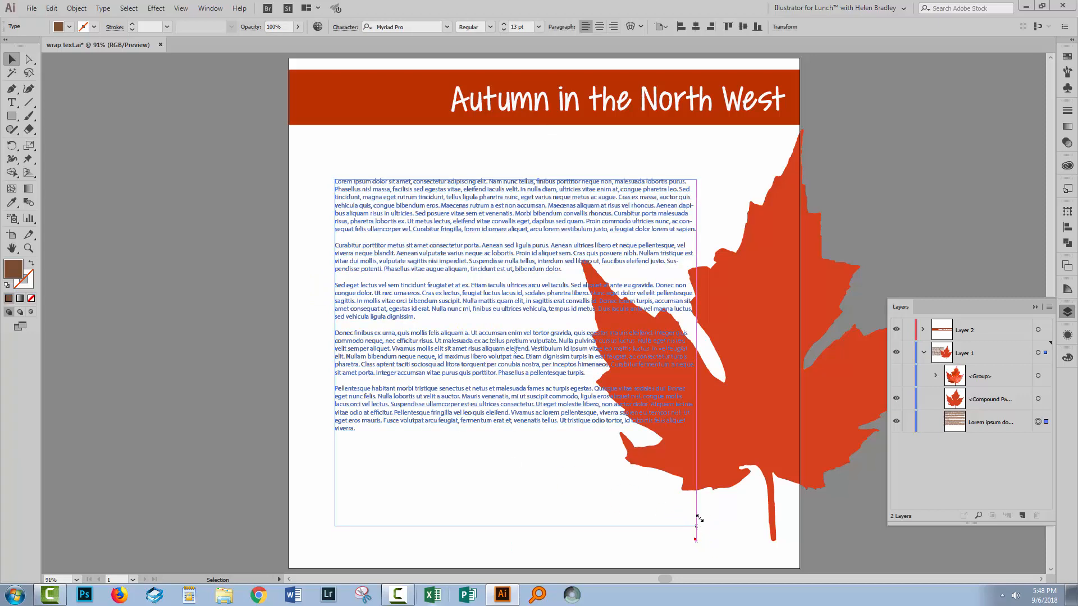
pyautogui.moveTo(695, 539); pyautogui.dragTo(703, 480)
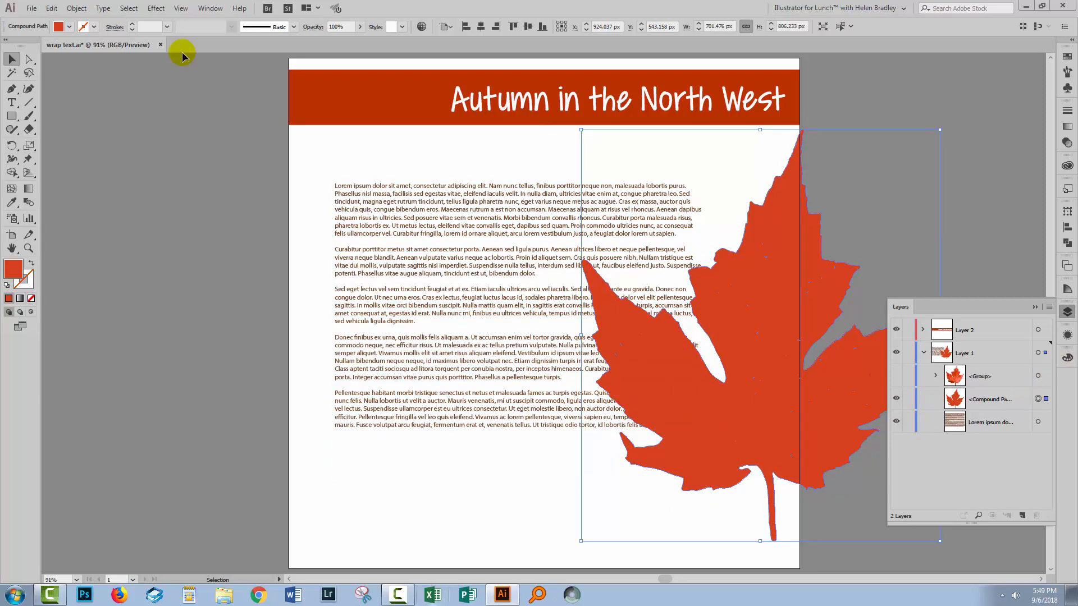
# Step: Apply Object > Text Wrap > Make so the body text flows around the leaf outline
pyautogui.click(76, 7)
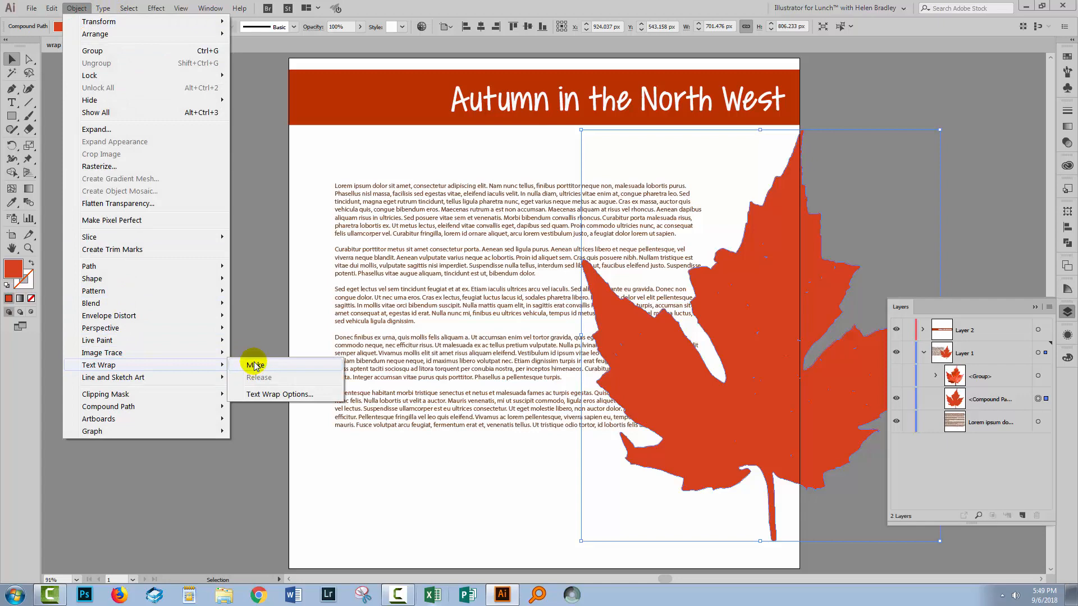
pyautogui.click(104, 8)
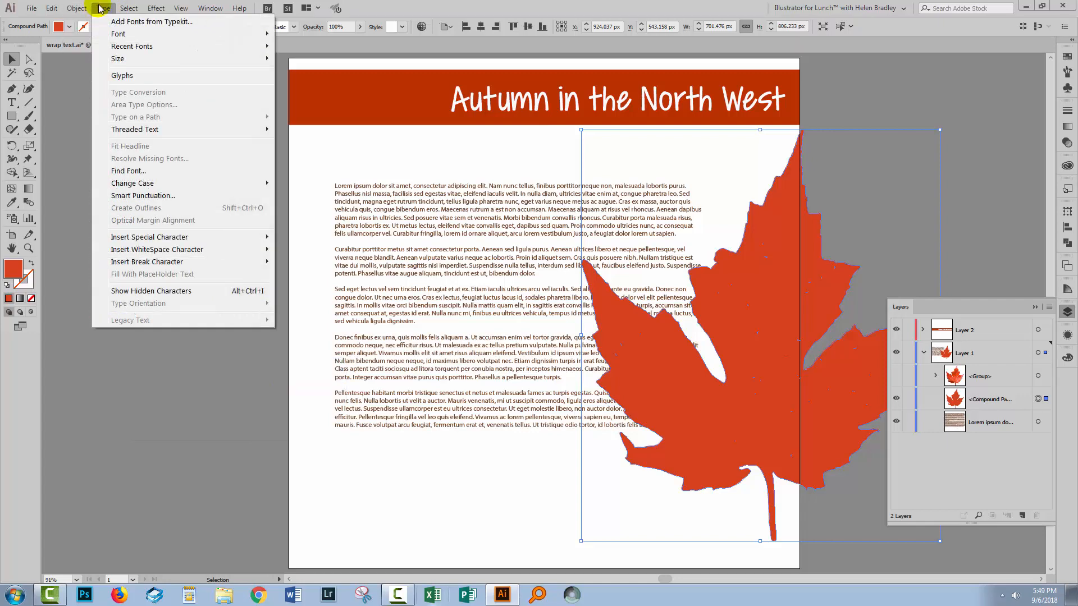
pyautogui.moveTo(144, 104)
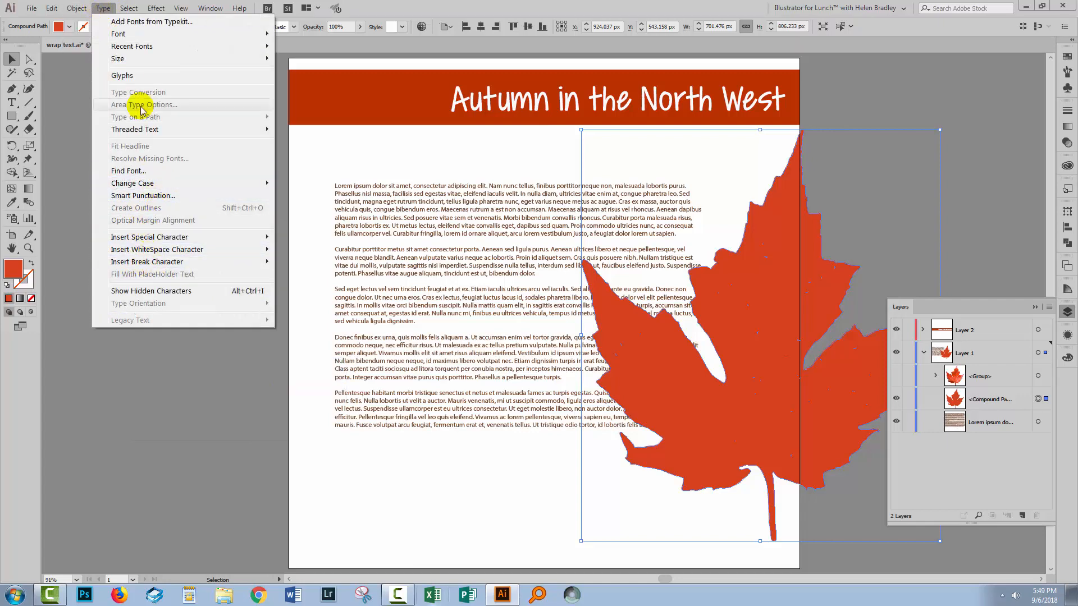
pyautogui.click(76, 7)
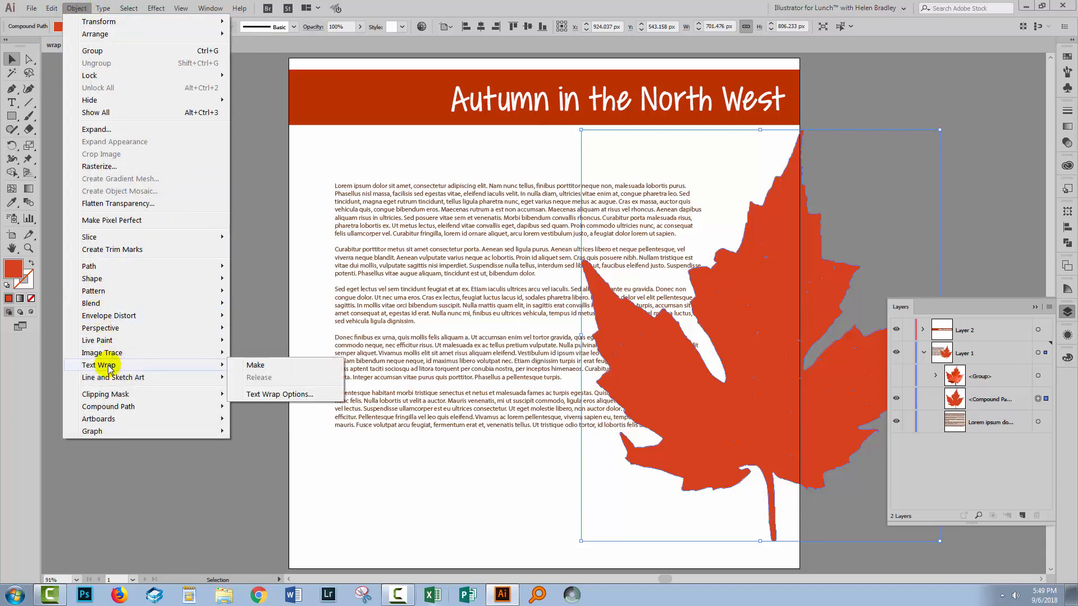
pyautogui.moveTo(466, 318)
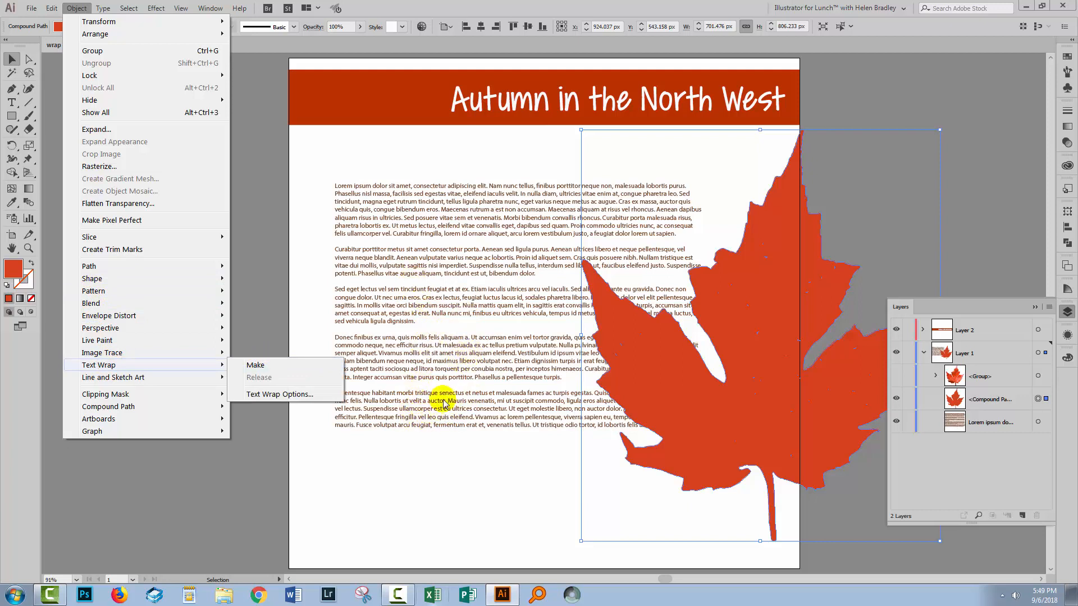
pyautogui.moveTo(765, 411)
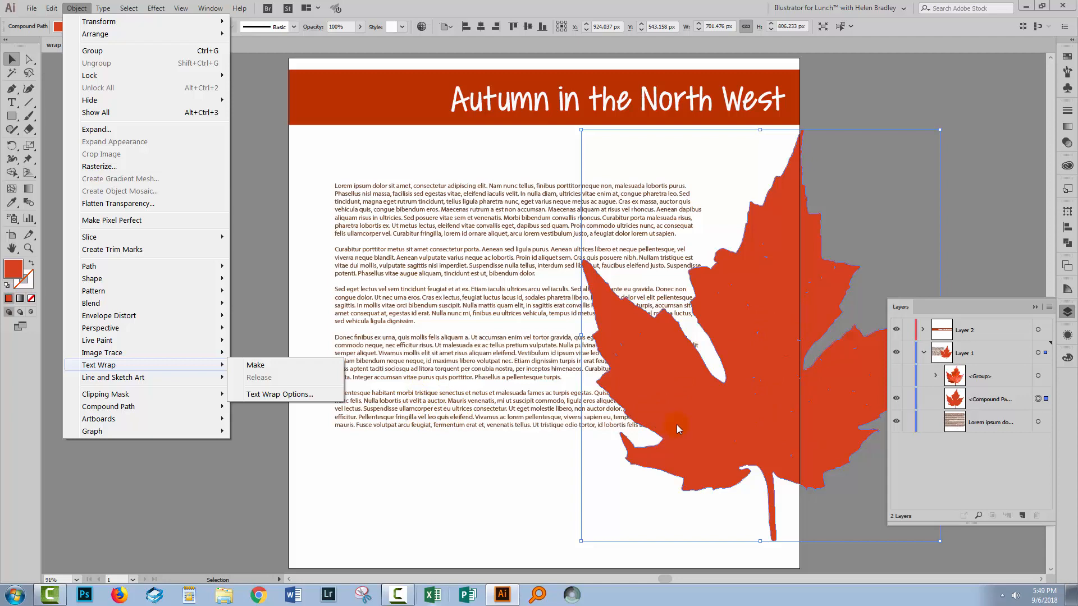
pyautogui.moveTo(256, 364)
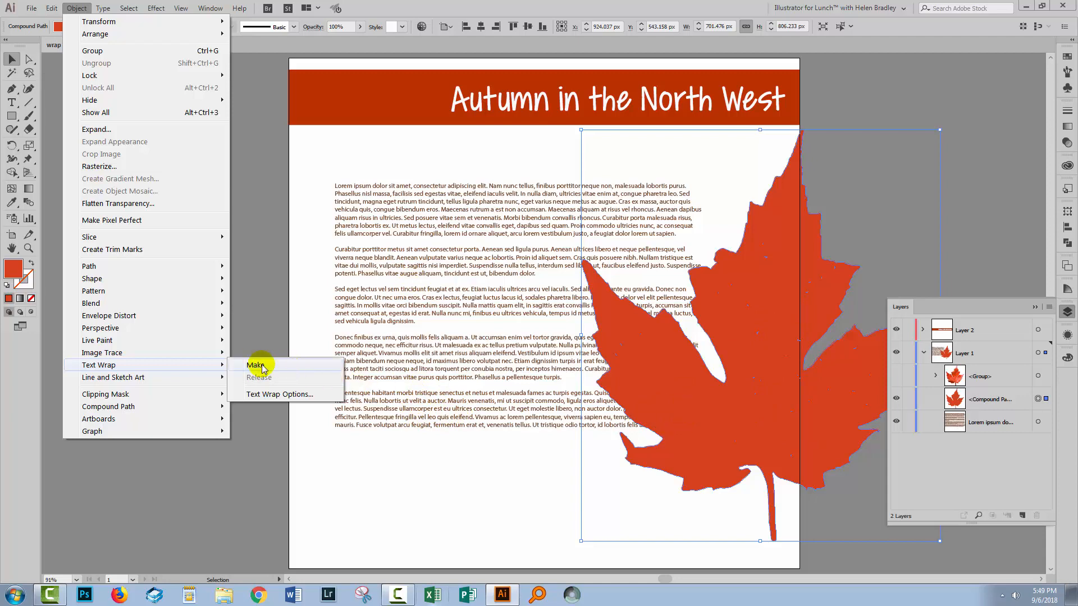
pyautogui.click(256, 365)
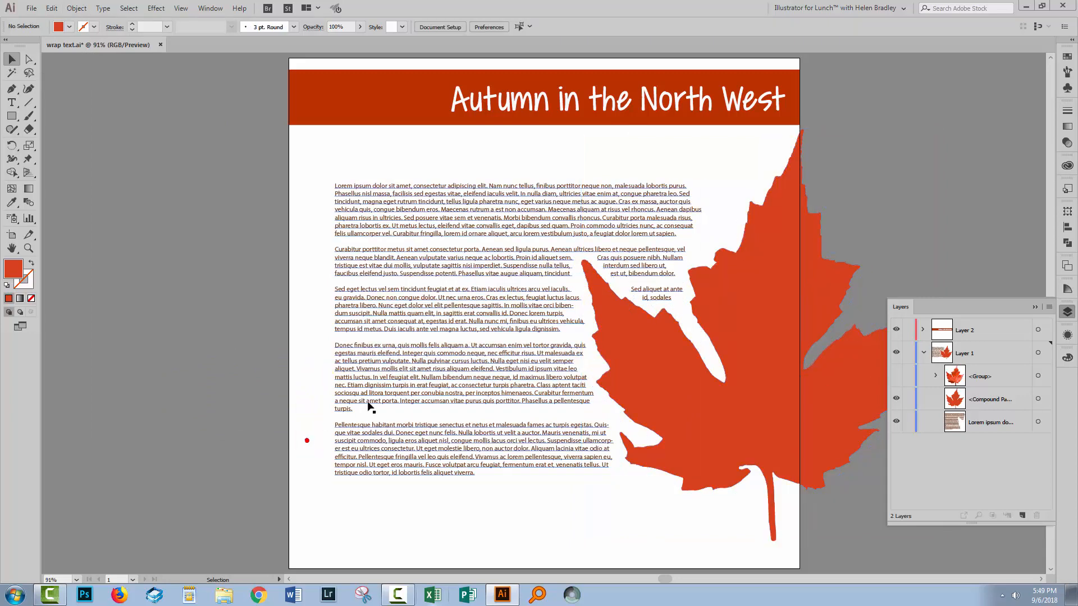
# Step: Deselect the text and reselect the maple leaf shape
pyautogui.doubleClick(631, 268)
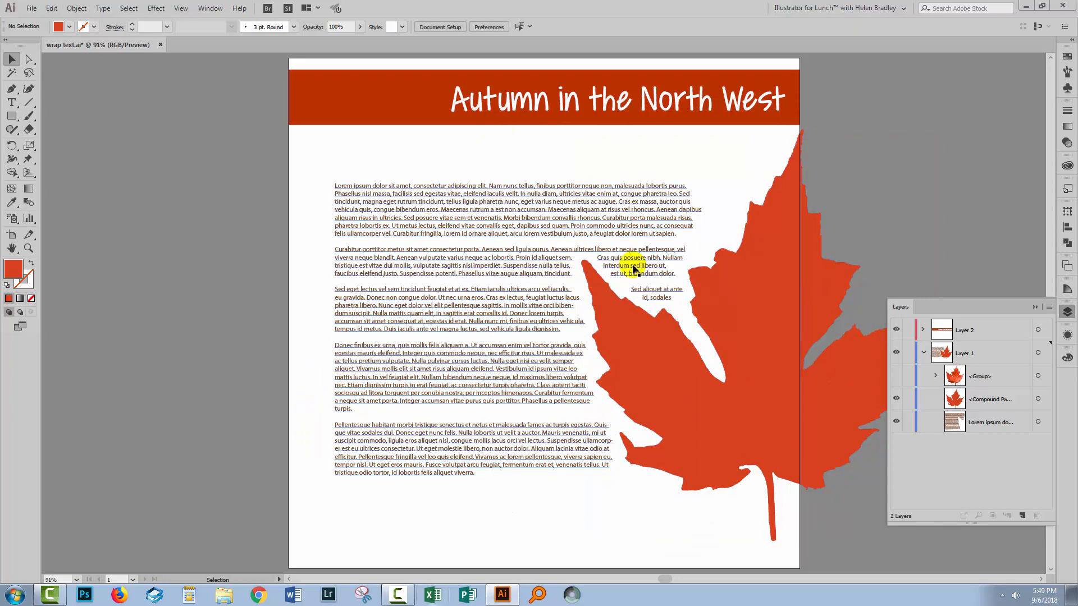
pyautogui.click(584, 268)
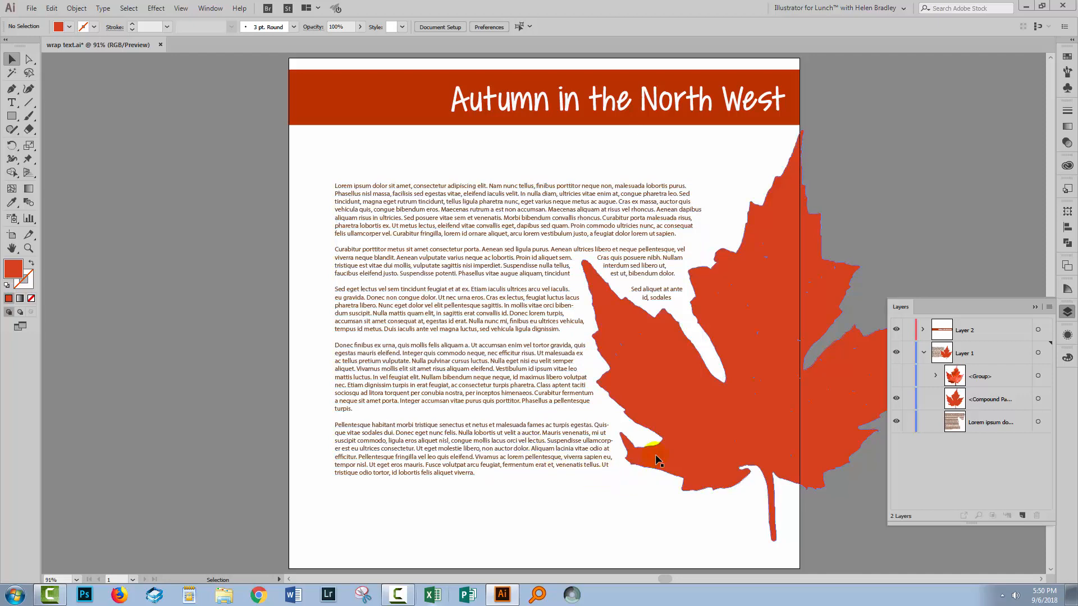
pyautogui.click(657, 460)
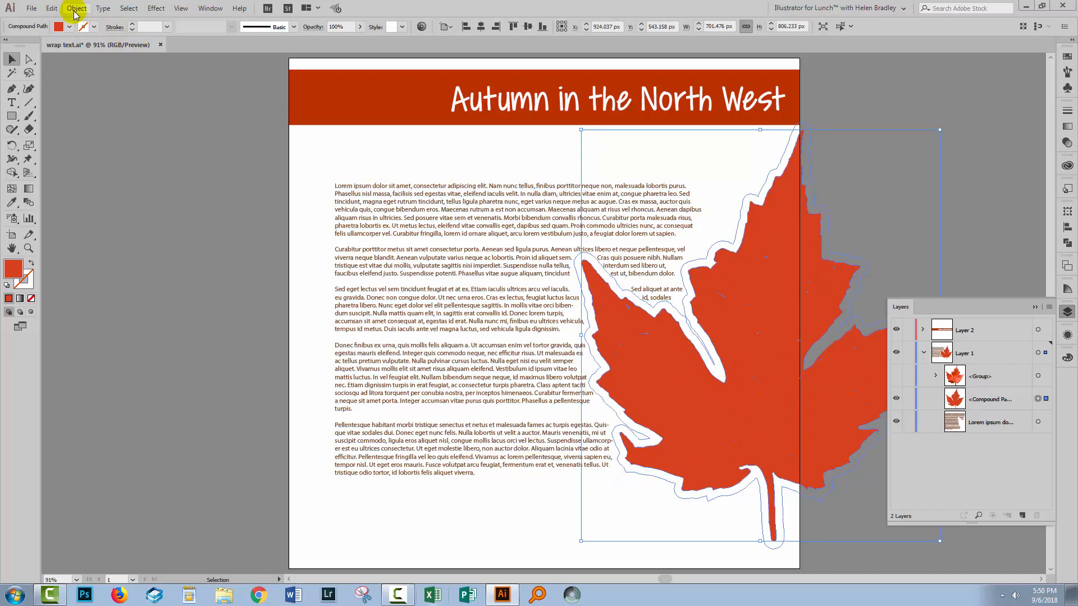
# Step: Set the leaf's text wrap offset to 25 in Text Wrap Options
pyautogui.click(76, 8)
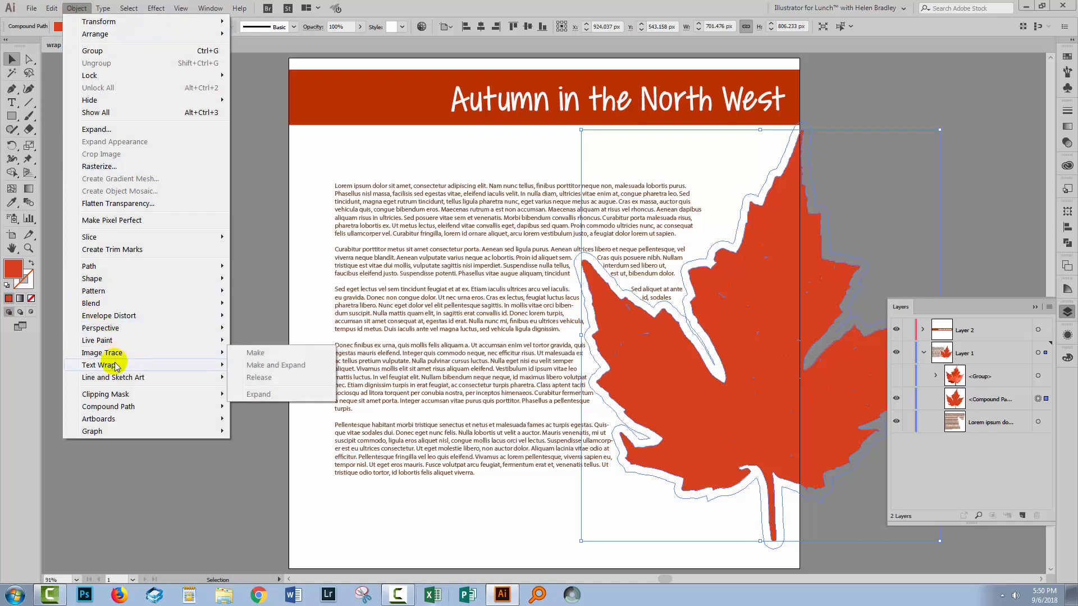
pyautogui.click(255, 353)
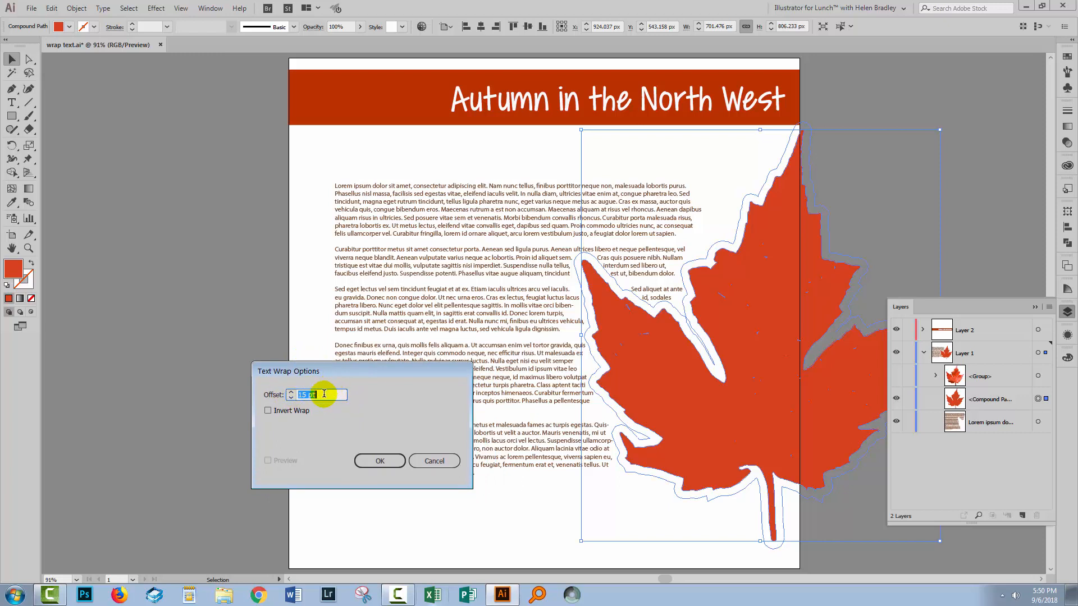
pyautogui.write('25')
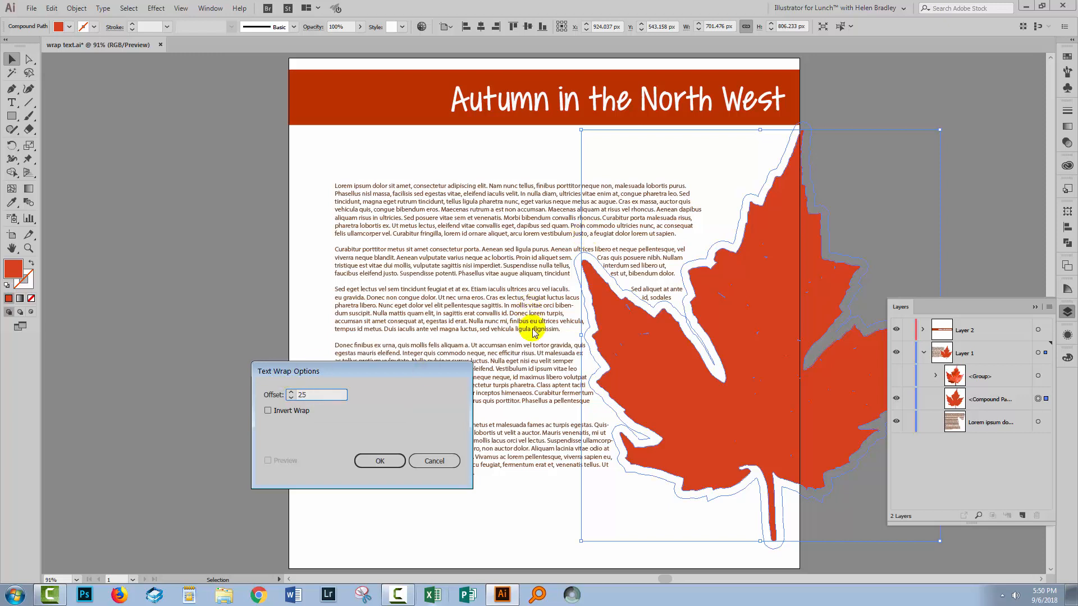
pyautogui.click(379, 460)
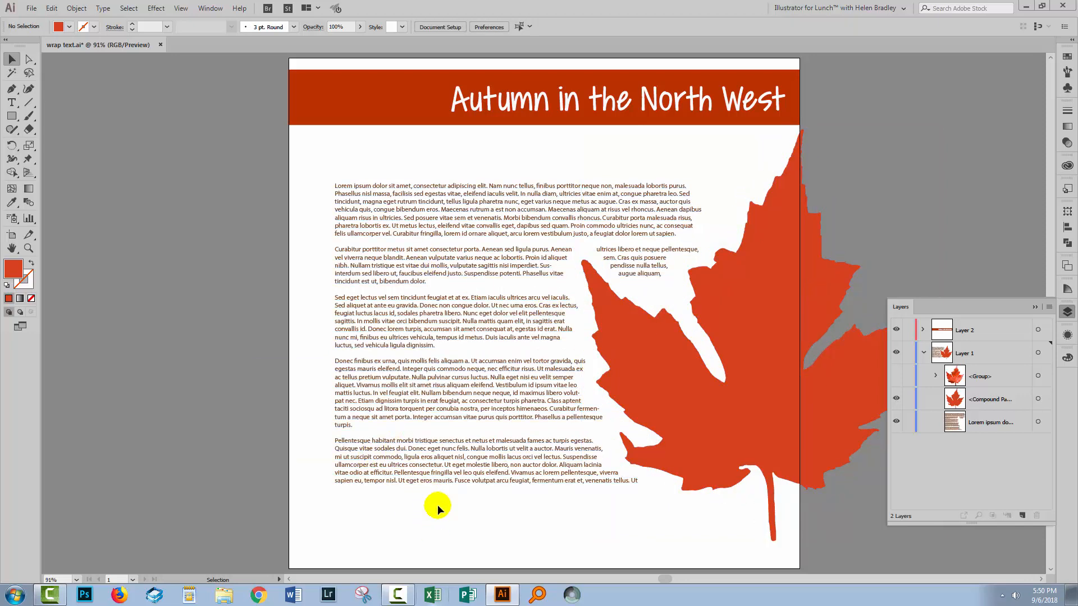
pyautogui.moveTo(718, 375)
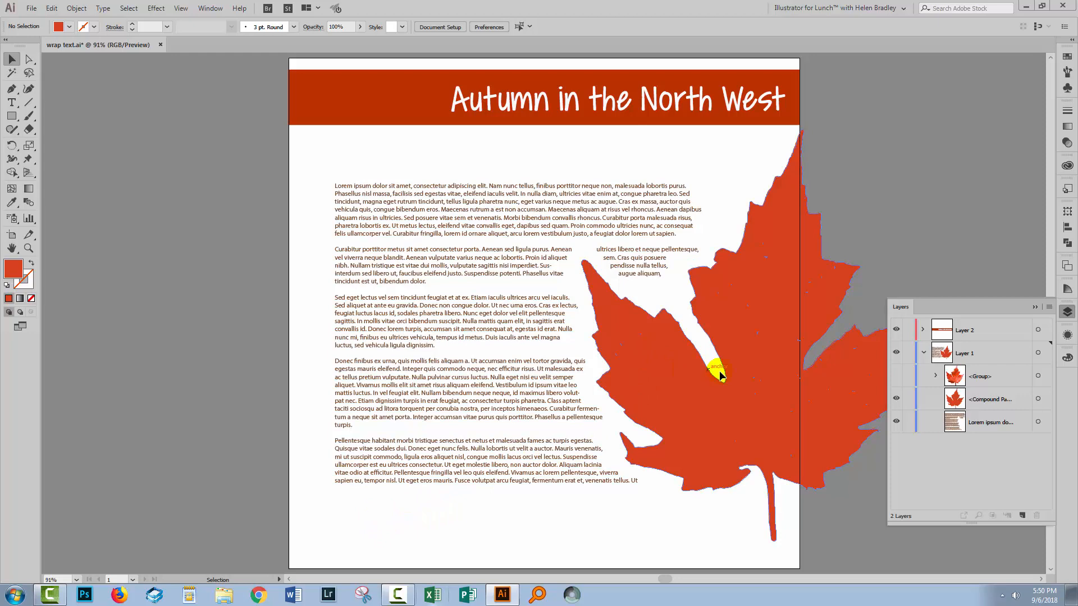
# Step: Move the orange leaf shape left so the photographic leaf shows with text wrapping around it
pyautogui.click(717, 372)
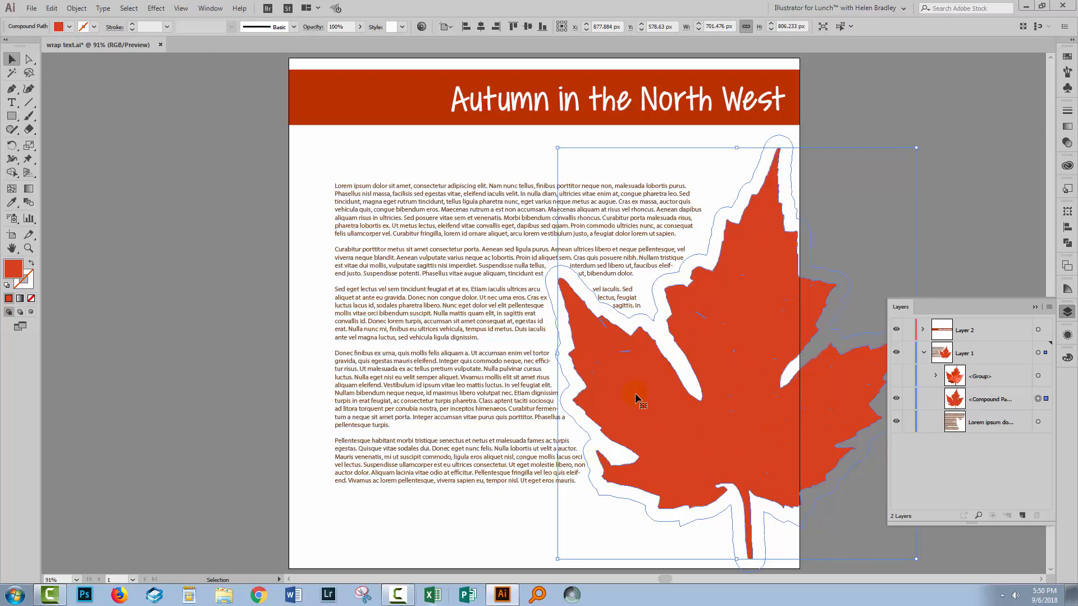
pyautogui.moveTo(635, 399); pyautogui.dragTo(664, 467)
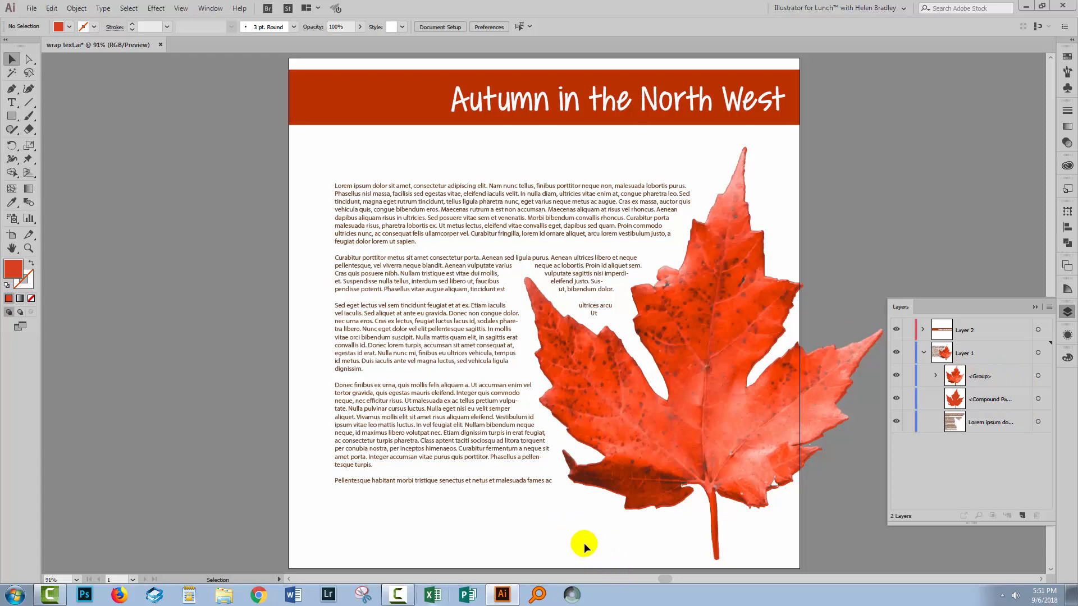
# Step: Extend the body text frame downward so the overset paragraphs appear around the leaf
pyautogui.click(489, 471)
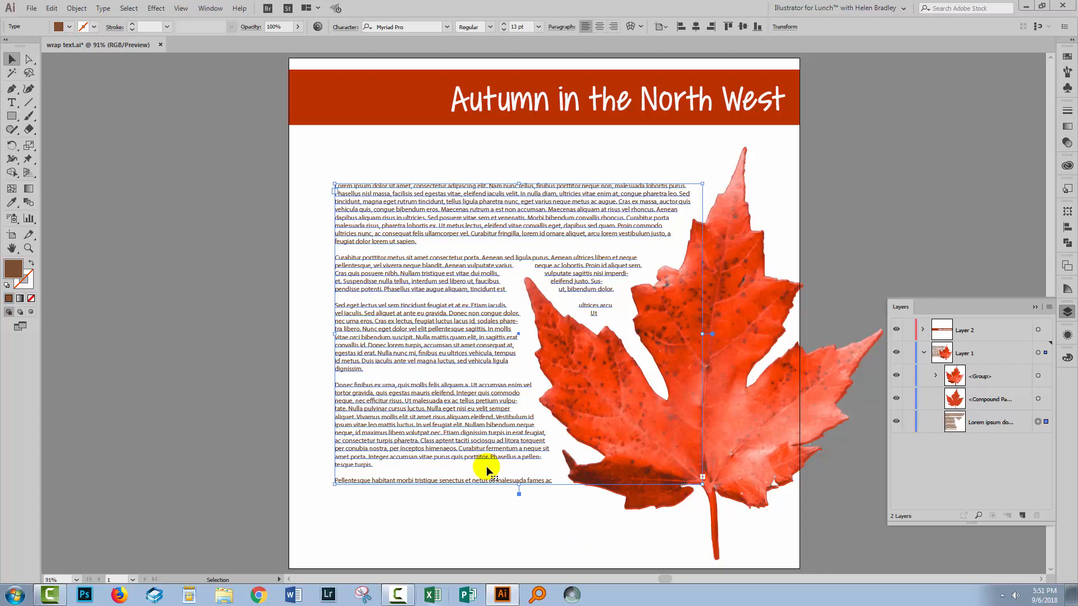
pyautogui.moveTo(697, 495)
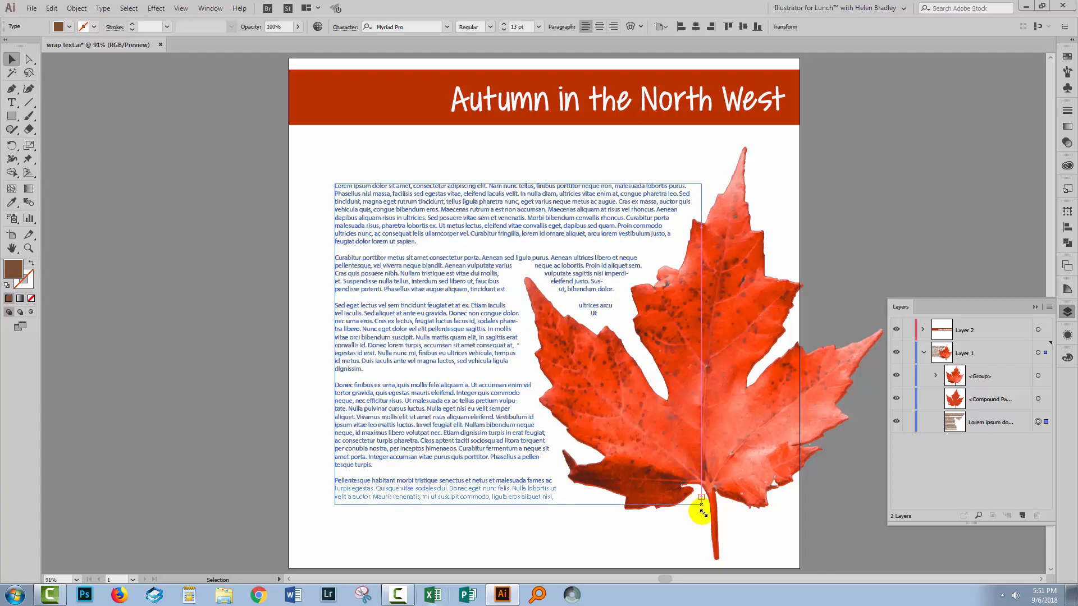
pyautogui.moveTo(700, 512); pyautogui.dragTo(722, 553)
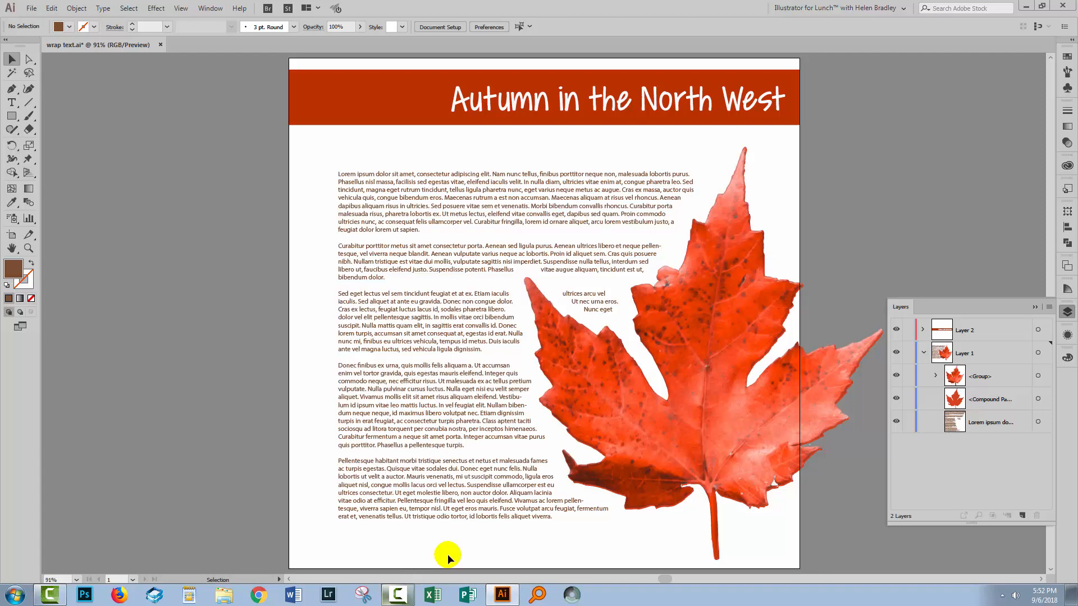
# Step: Turn on Invert Wrap for the leaf in Text Wrap Options so text flows inside it
pyautogui.click(990, 399)
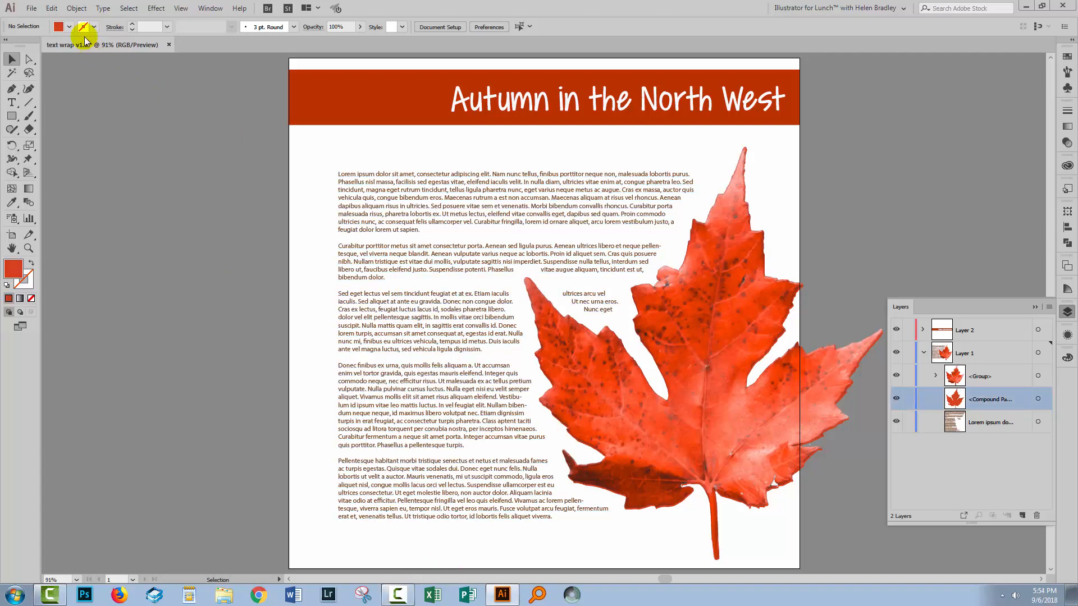
pyautogui.click(77, 8)
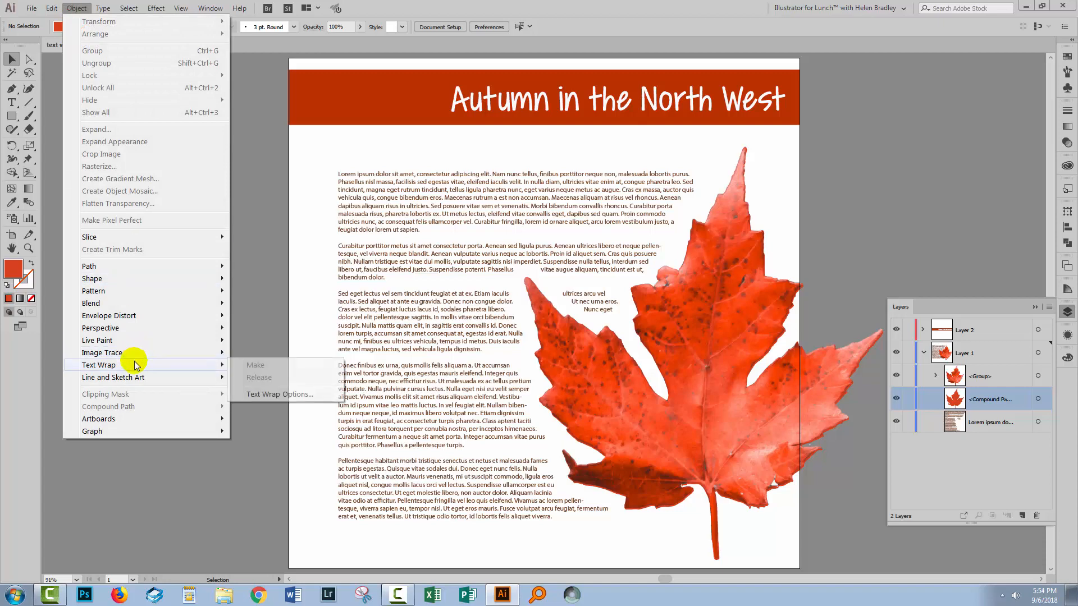
pyautogui.click(279, 394)
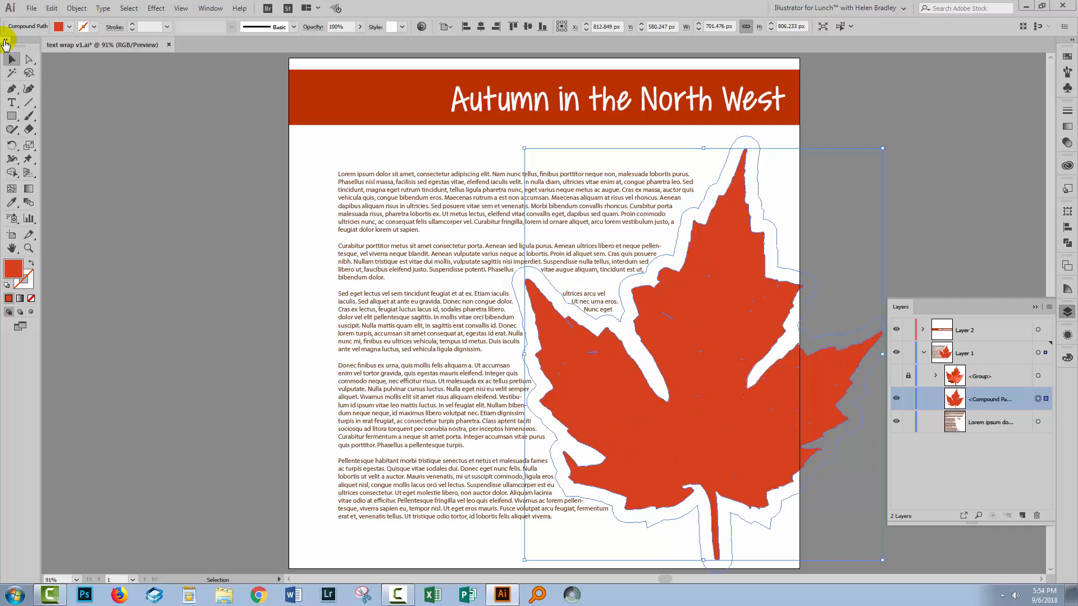
pyautogui.click(77, 8)
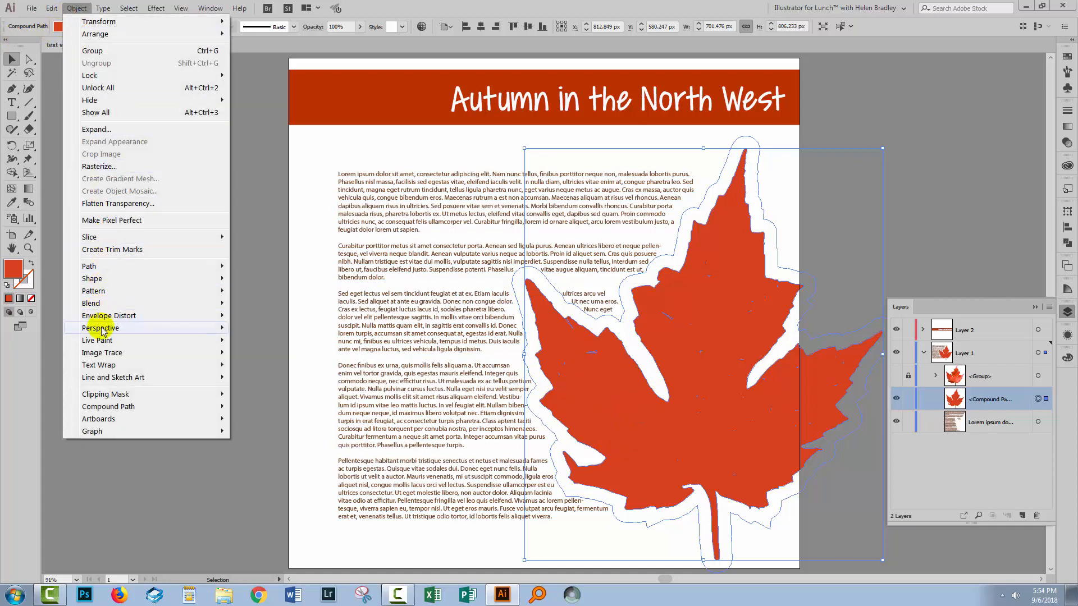
pyautogui.click(99, 365)
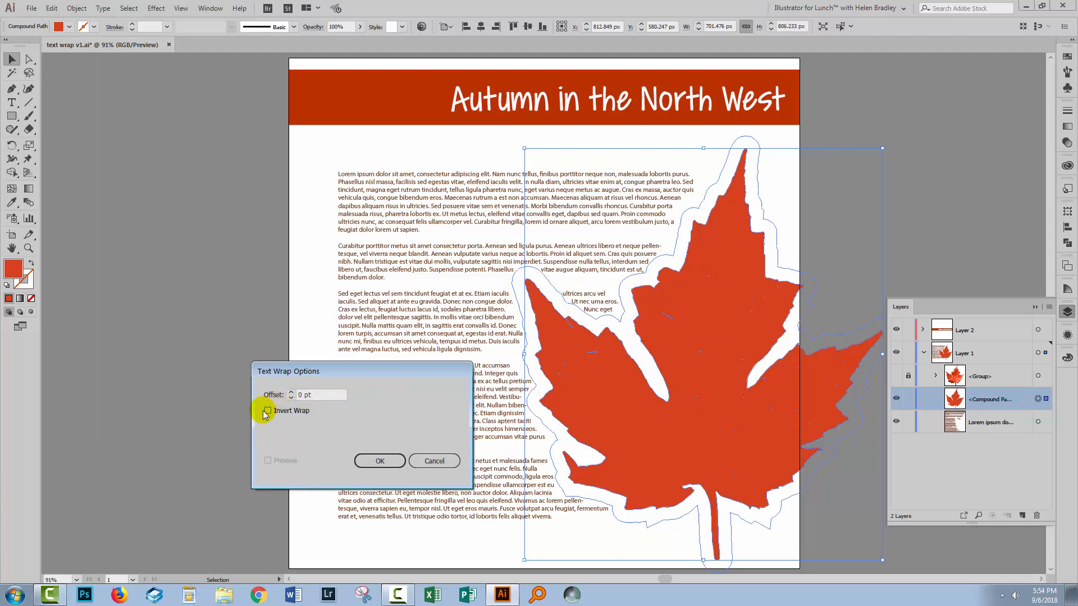
pyautogui.click(267, 411)
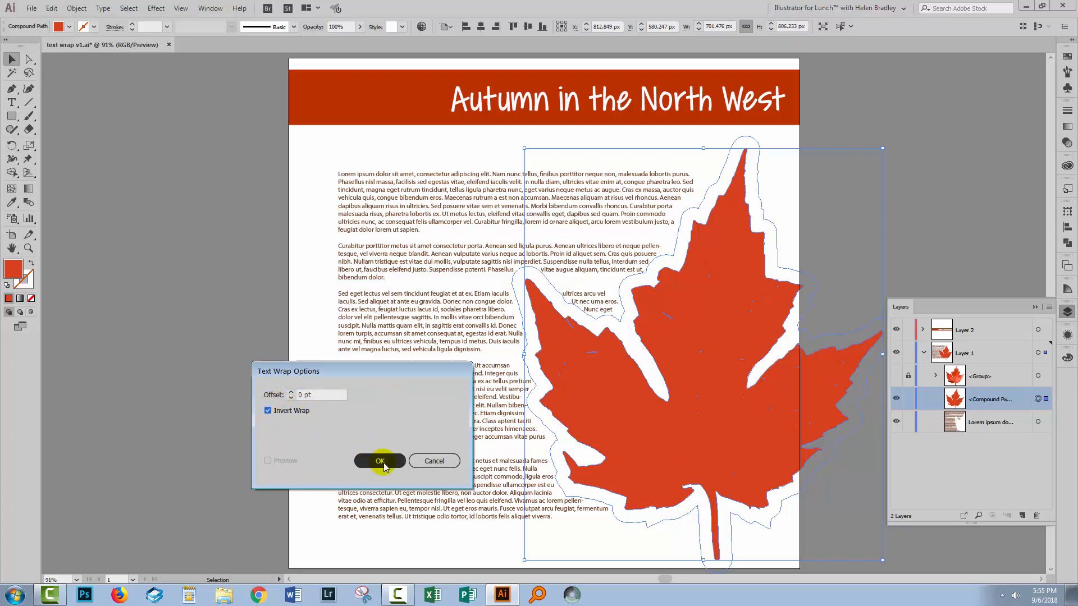
pyautogui.click(380, 460)
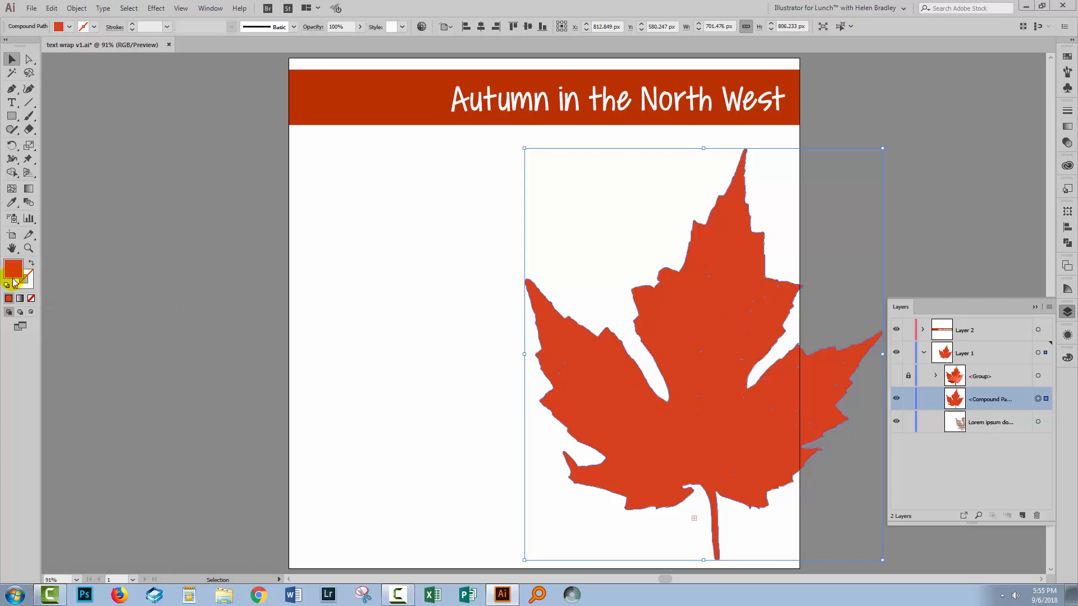
pyautogui.moveTo(20, 311)
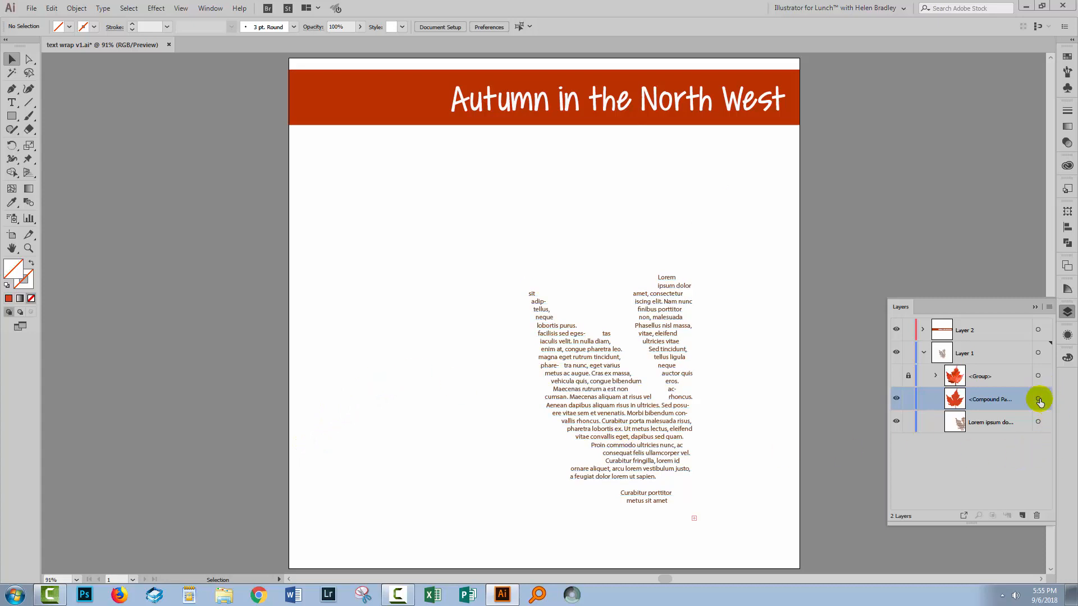
# Step: Drag the unfilled leaf toward the page centre so the body text fills its outline
pyautogui.click(1038, 400)
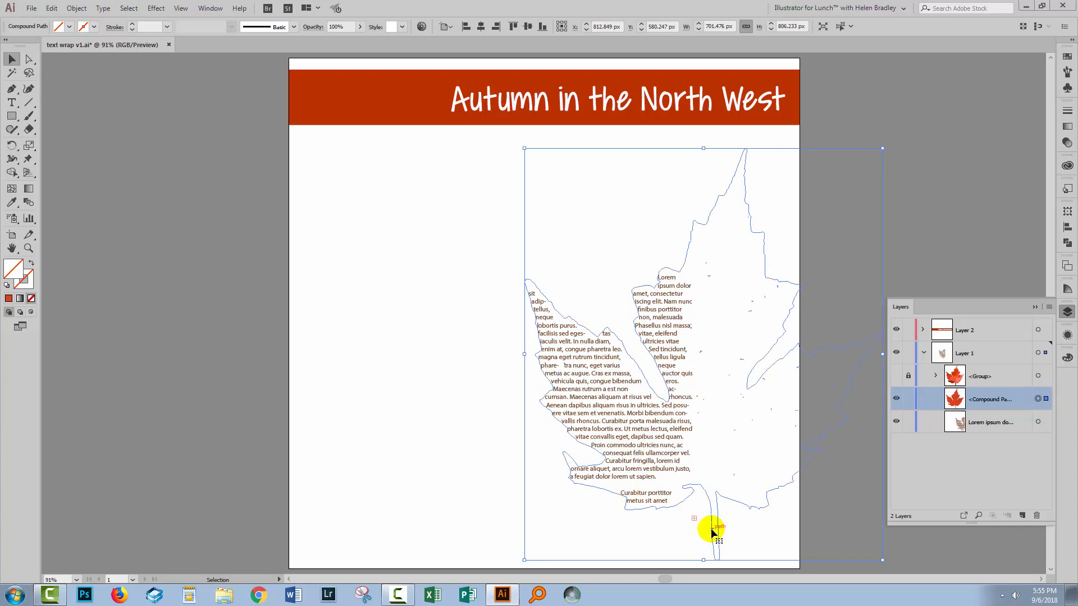
pyautogui.moveTo(712, 532); pyautogui.dragTo(546, 529)
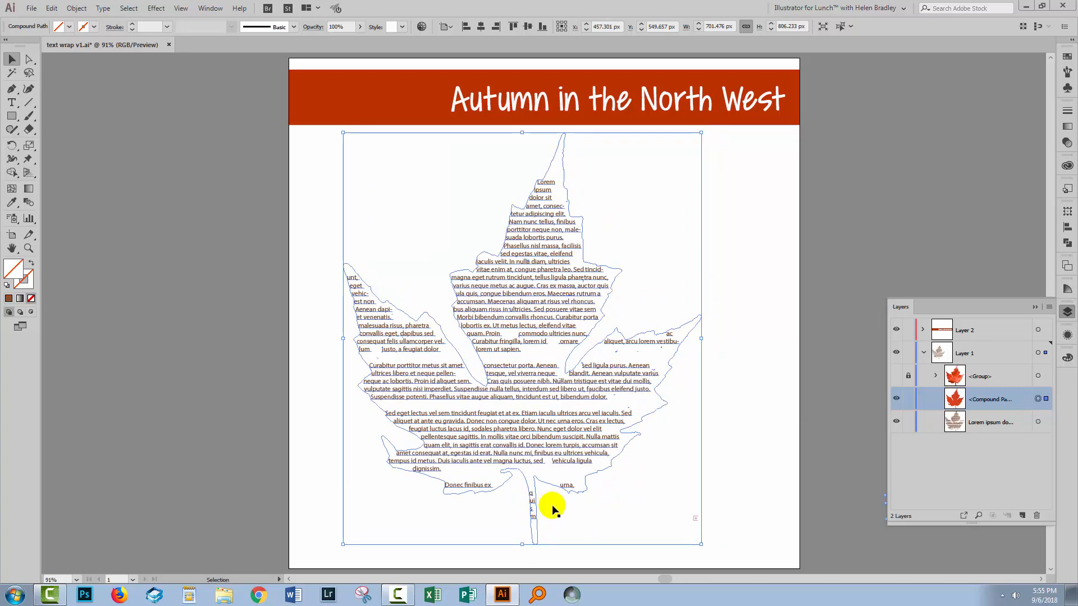
pyautogui.moveTo(612, 502)
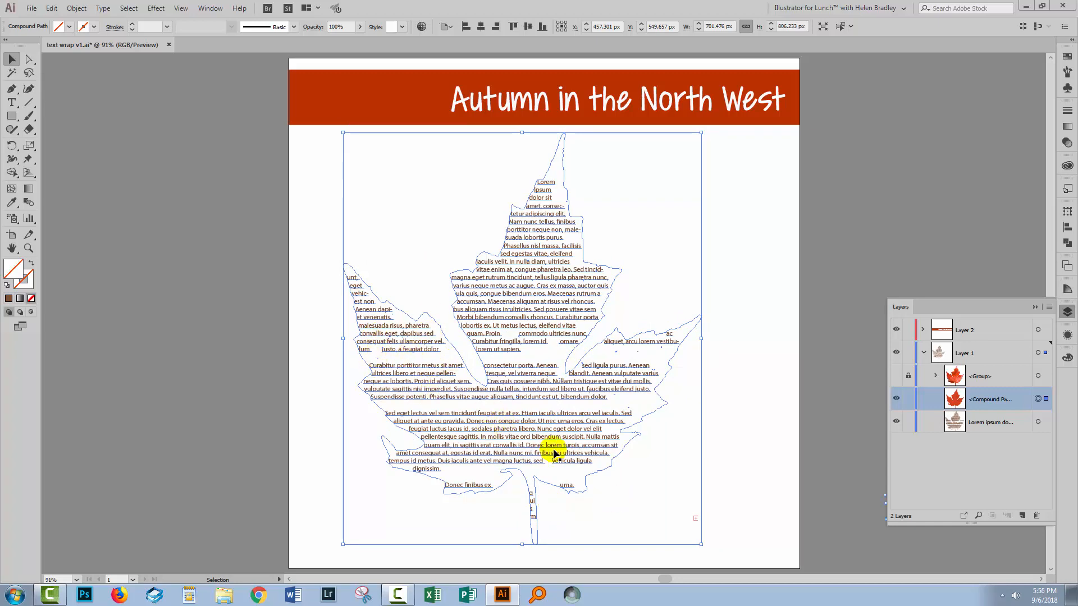
pyautogui.moveTo(543, 519)
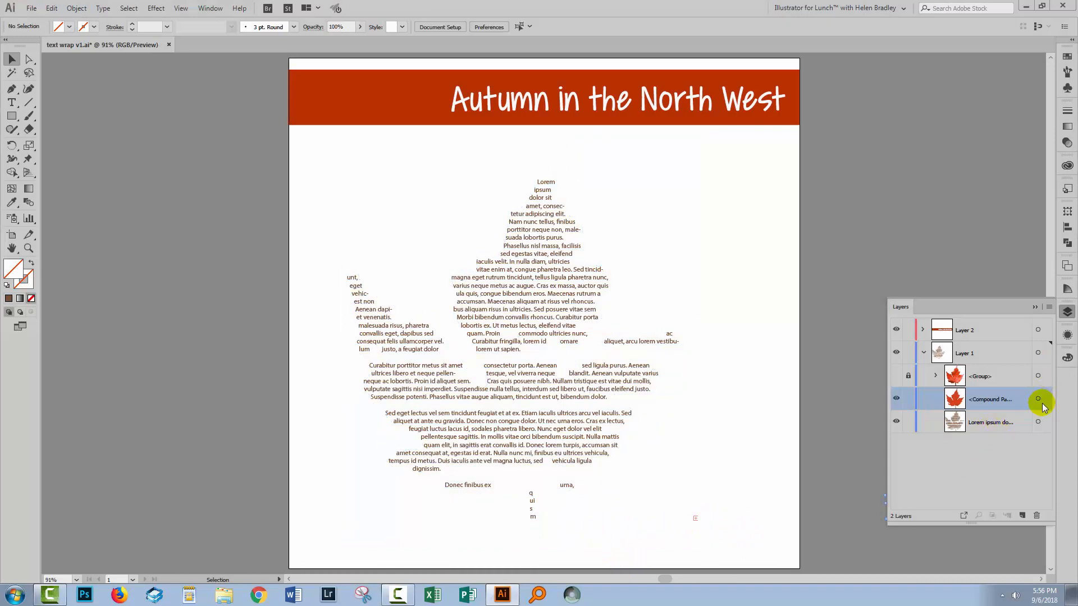
# Step: Release the leaf's text wrap via Object > Text Wrap > Release, restoring full-width paragraphs
pyautogui.click(1039, 399)
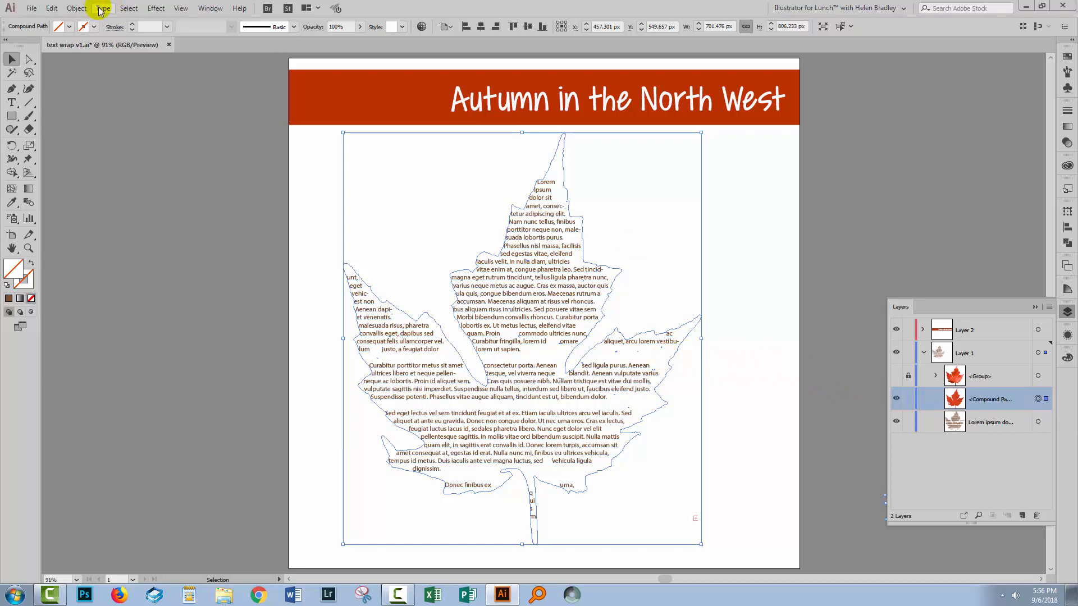
pyautogui.click(75, 8)
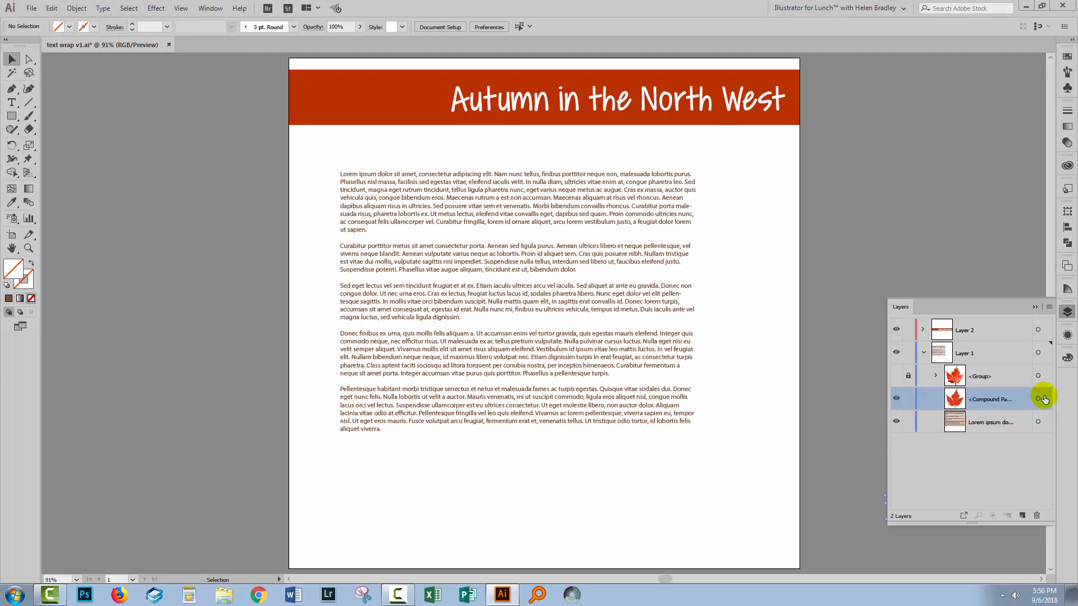
pyautogui.click(1045, 399)
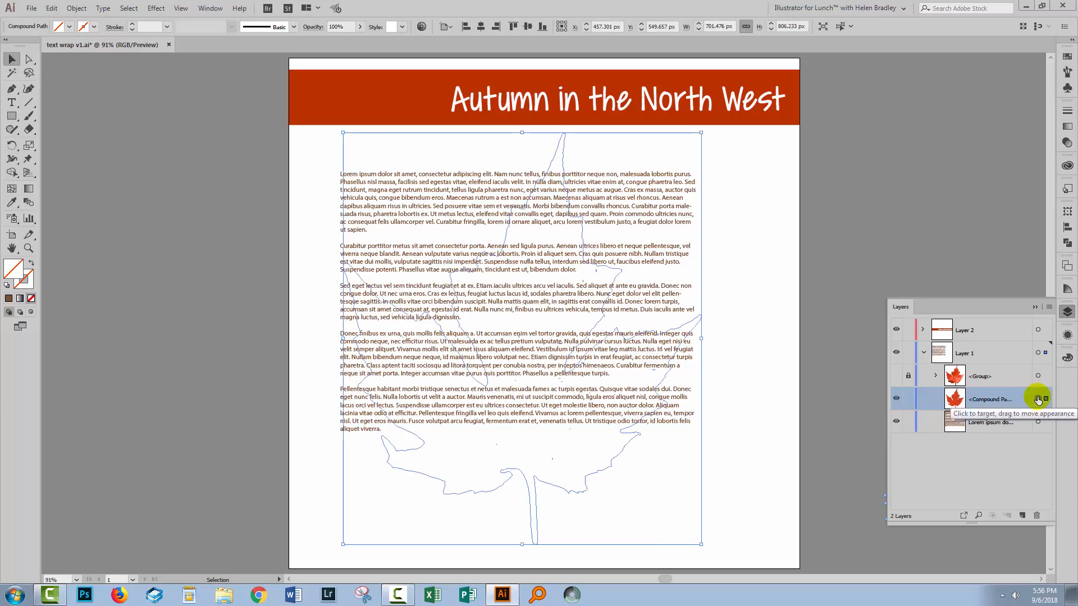